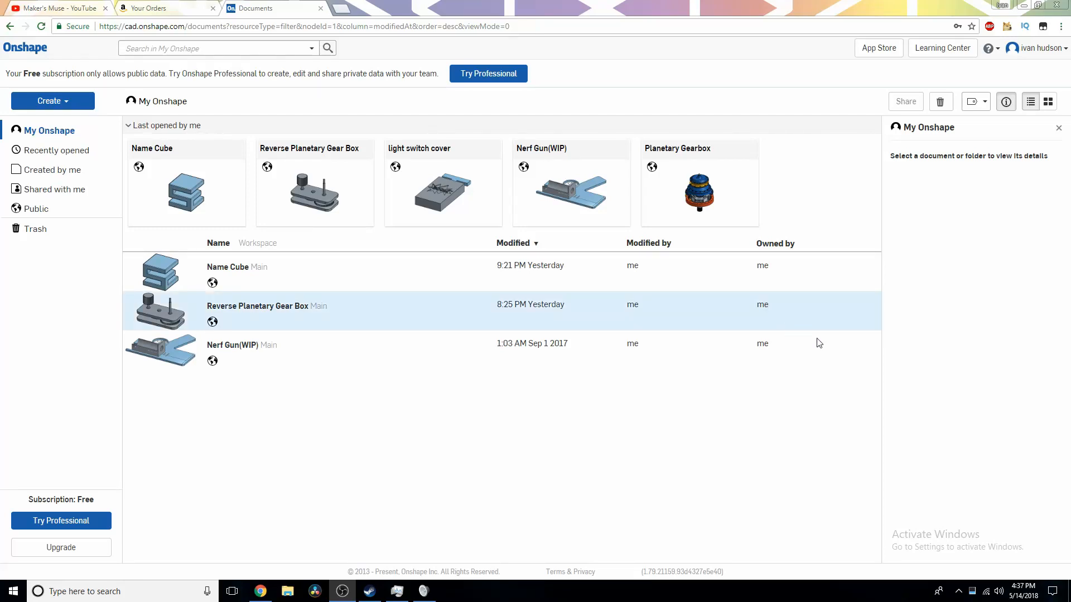
mouse_move(678, 401)
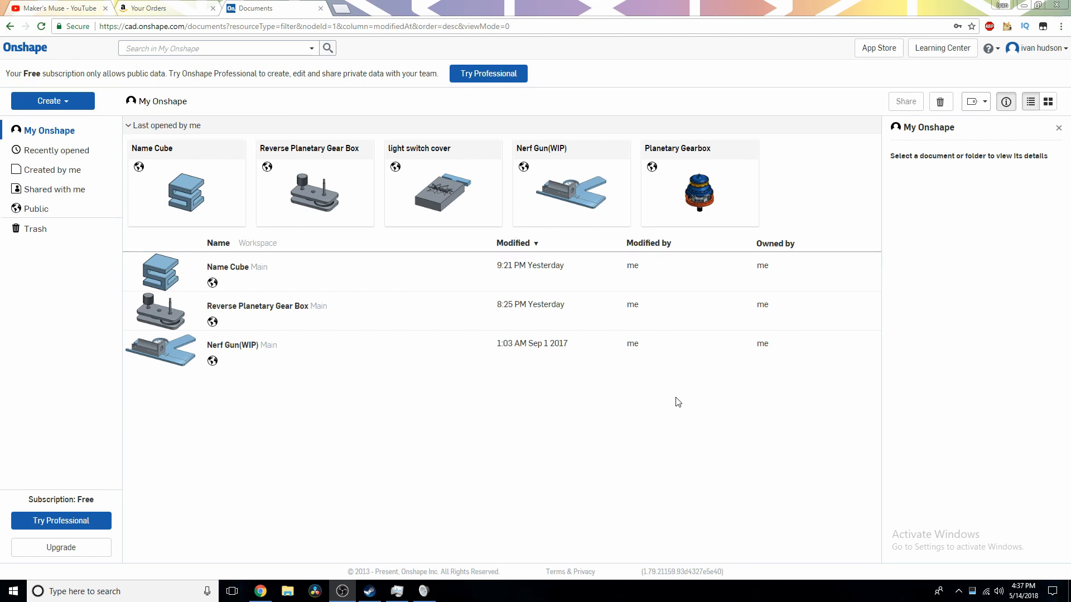
mouse_move(207, 387)
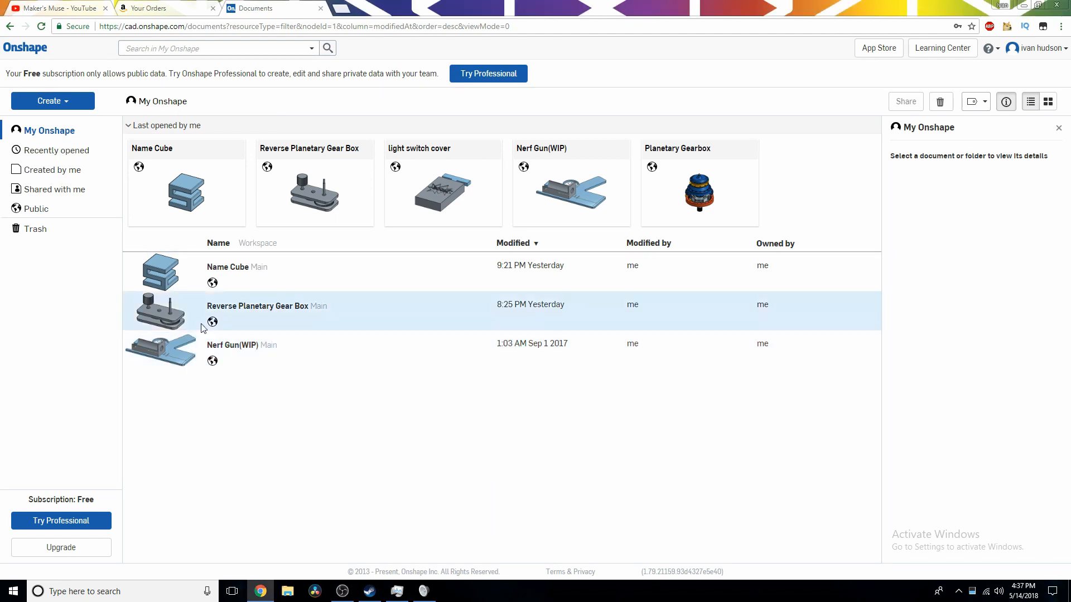
mouse_move(189, 402)
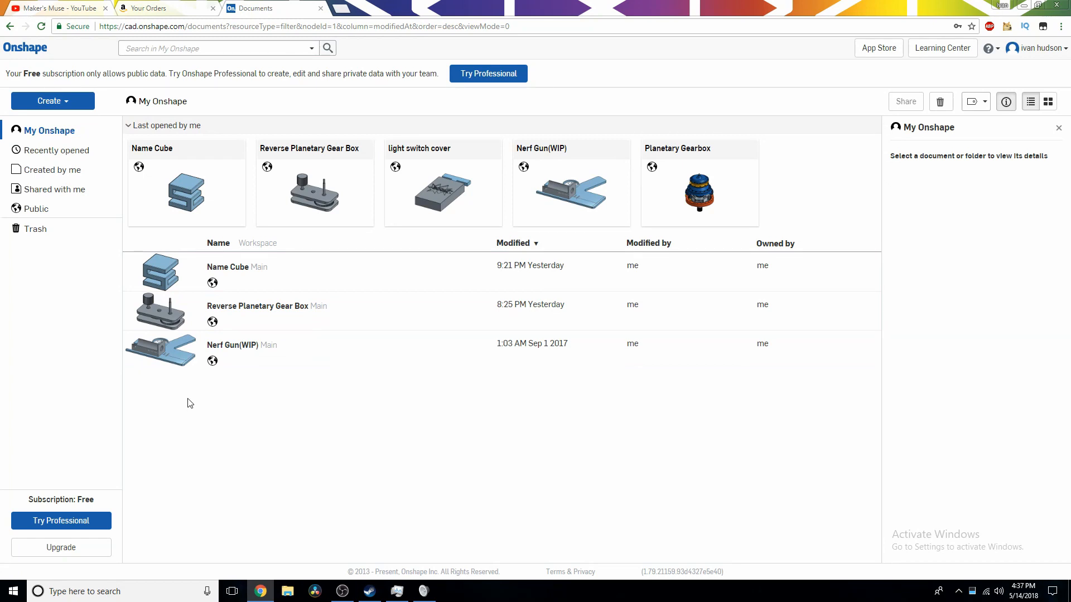
mouse_move(194, 394)
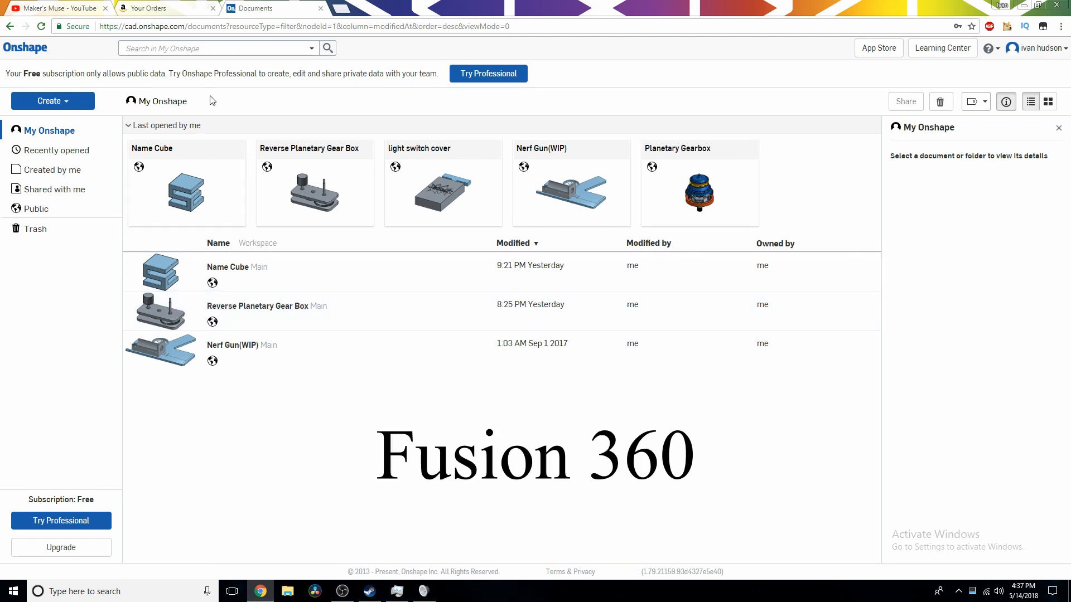
mouse_move(214, 415)
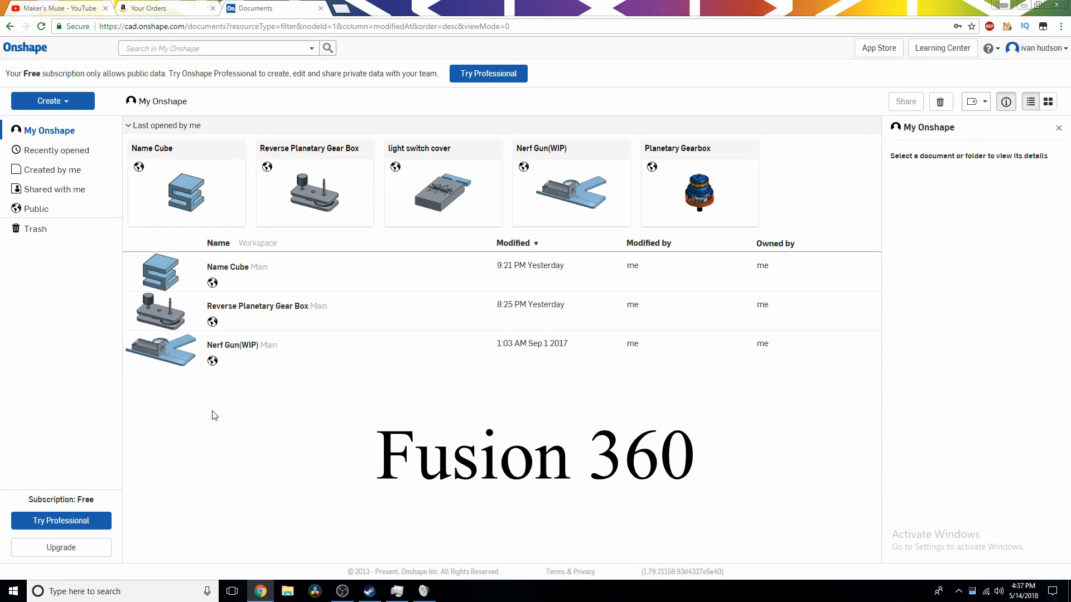
mouse_move(199, 428)
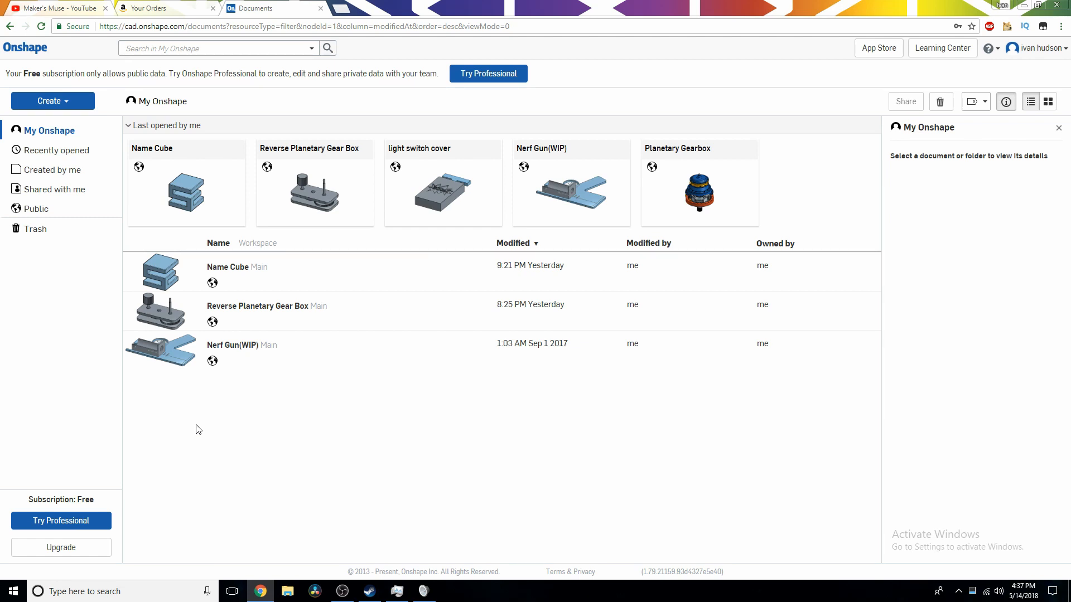
Create a new public Onshape document named Name Cube from the documents page
click(257, 267)
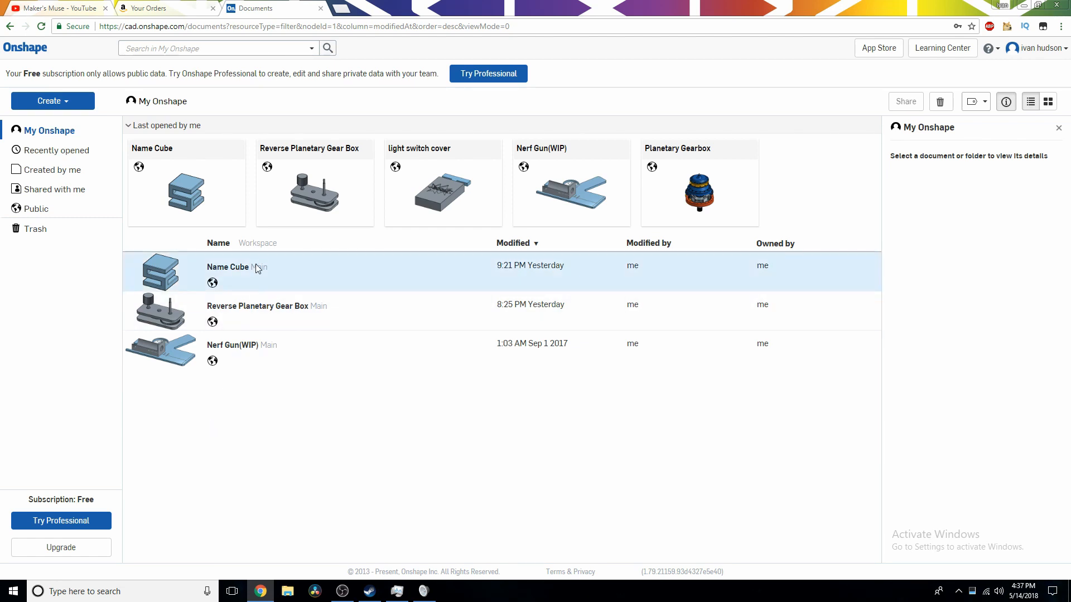
mouse_move(237, 308)
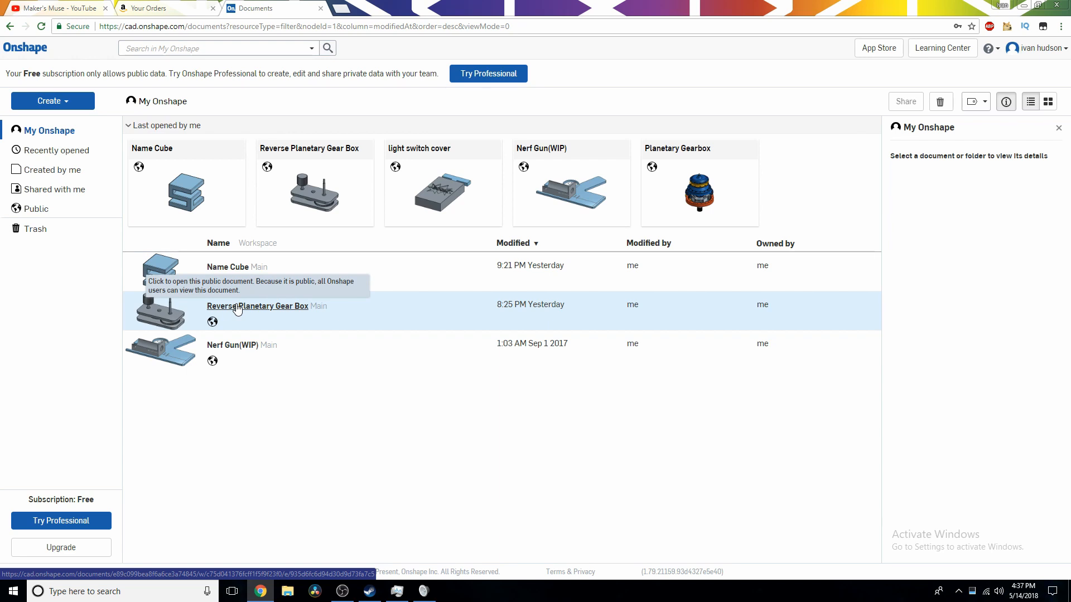
mouse_move(389, 258)
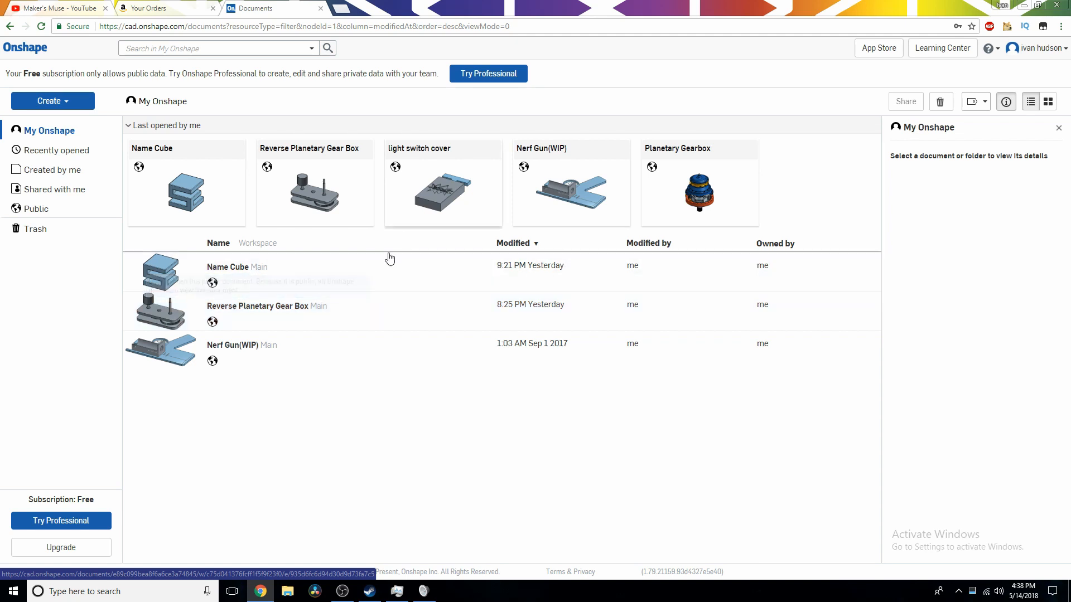
click(308, 267)
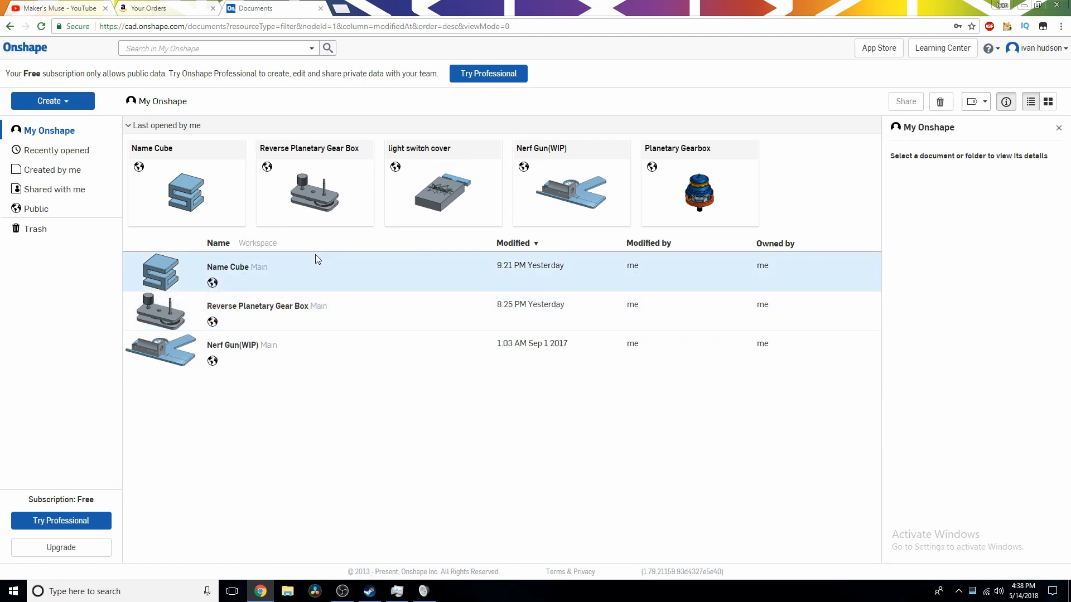
mouse_move(251, 280)
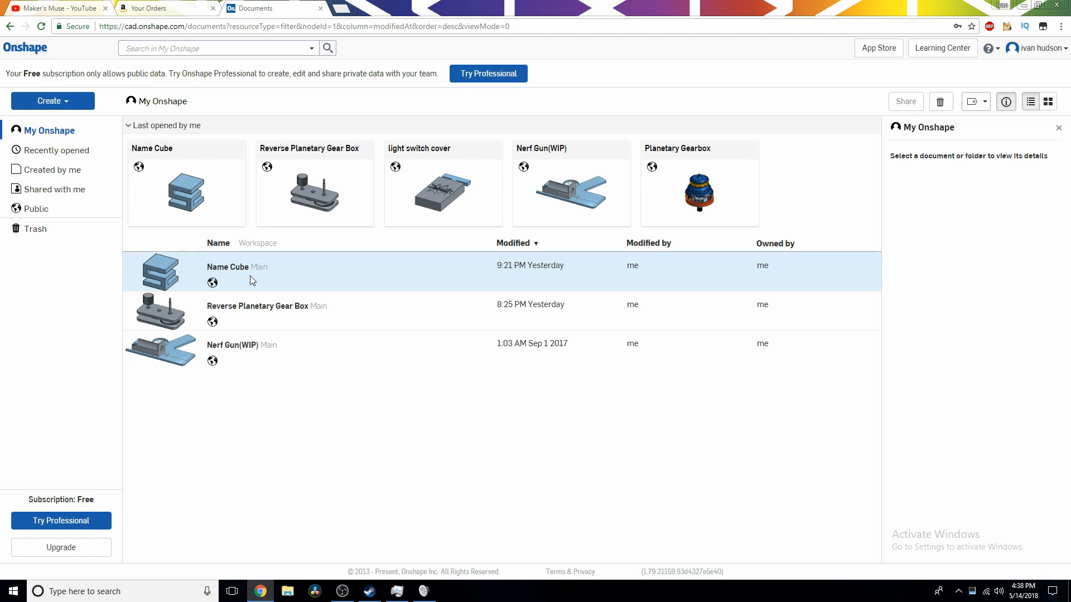
mouse_move(261, 275)
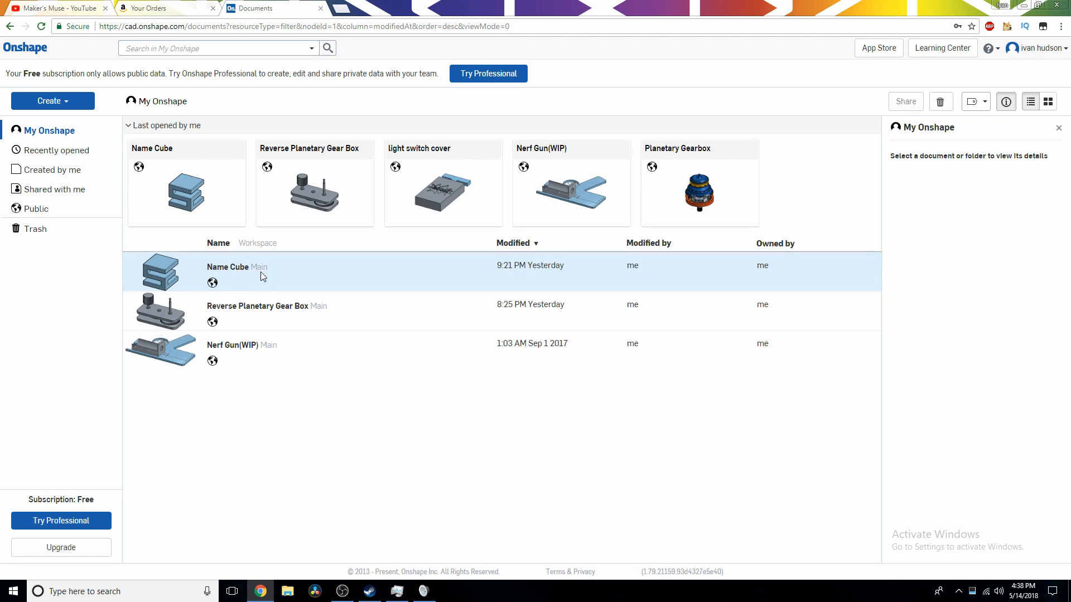
mouse_move(232, 266)
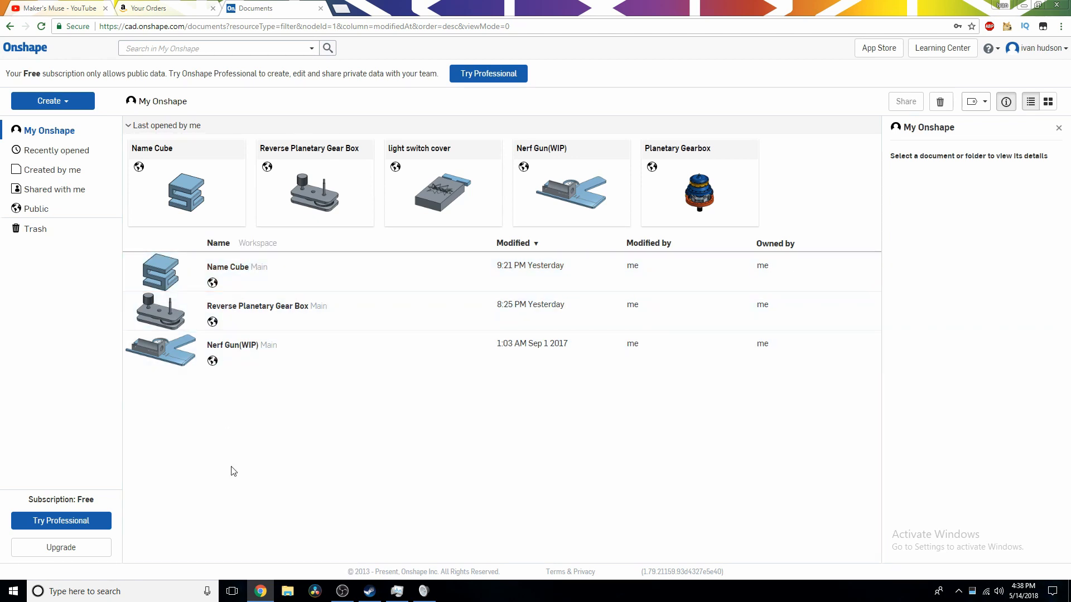
mouse_move(226, 428)
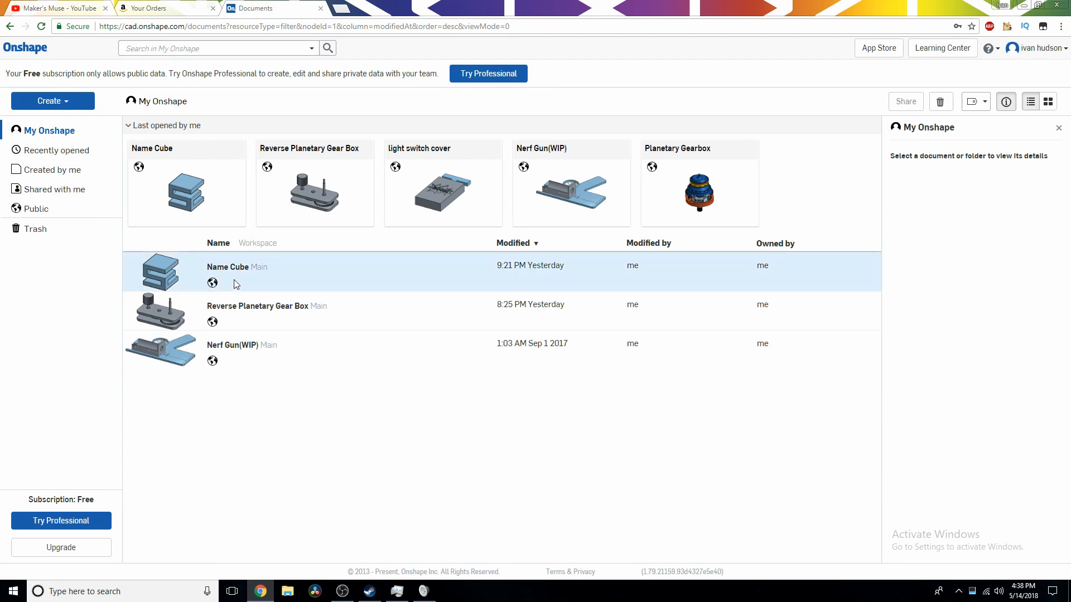
mouse_move(87, 150)
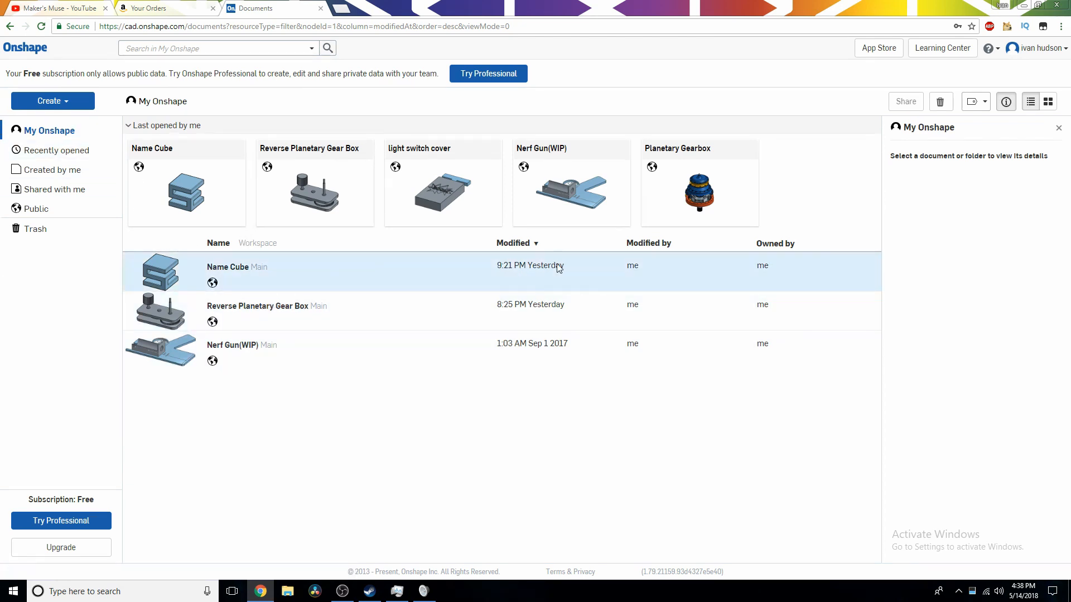
mouse_move(66, 115)
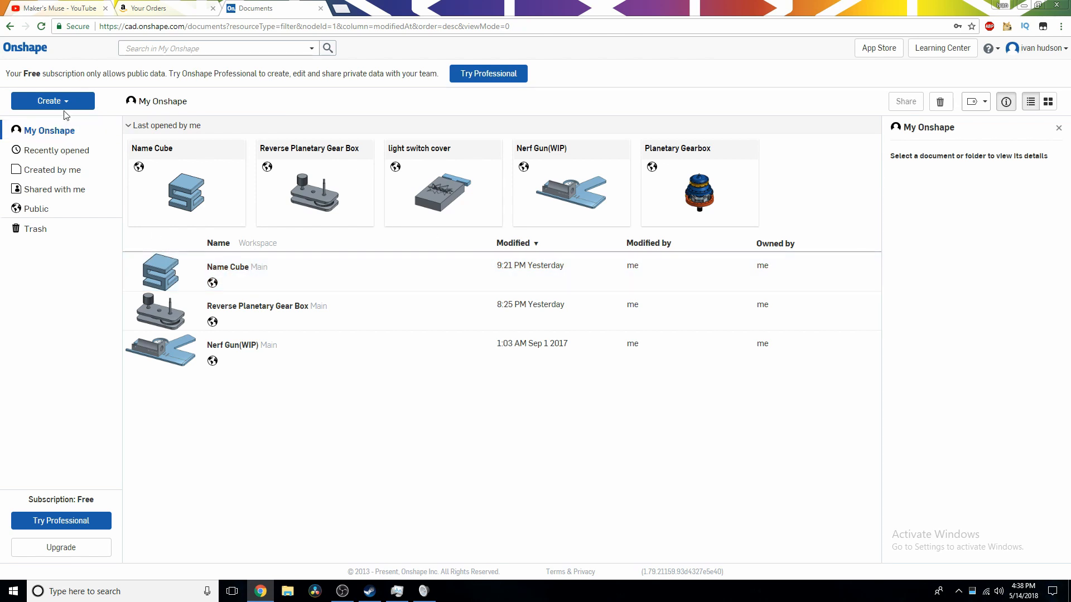
mouse_move(52, 102)
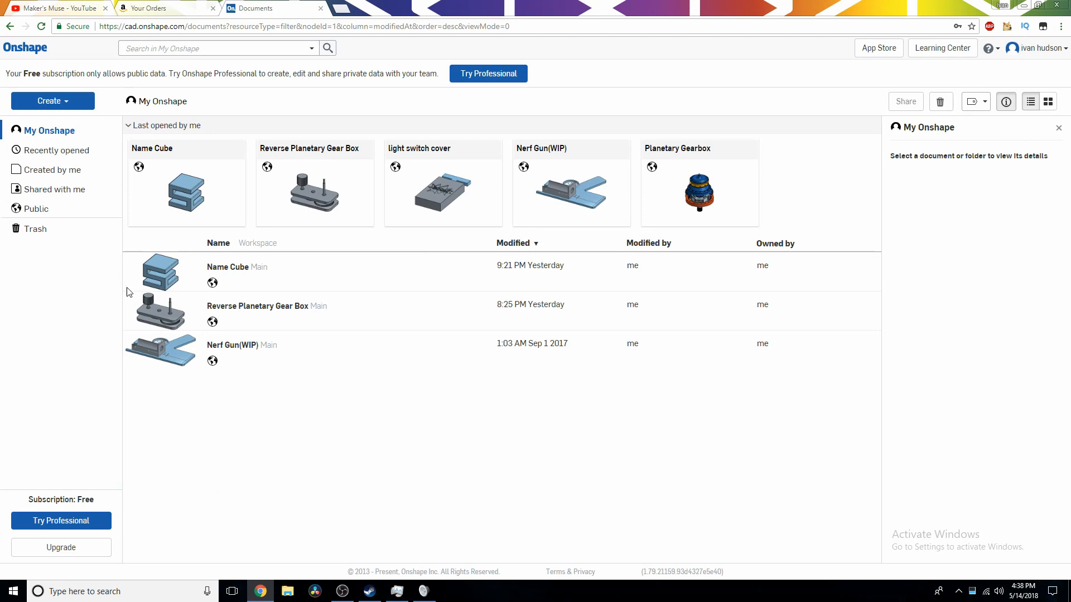
mouse_move(58, 105)
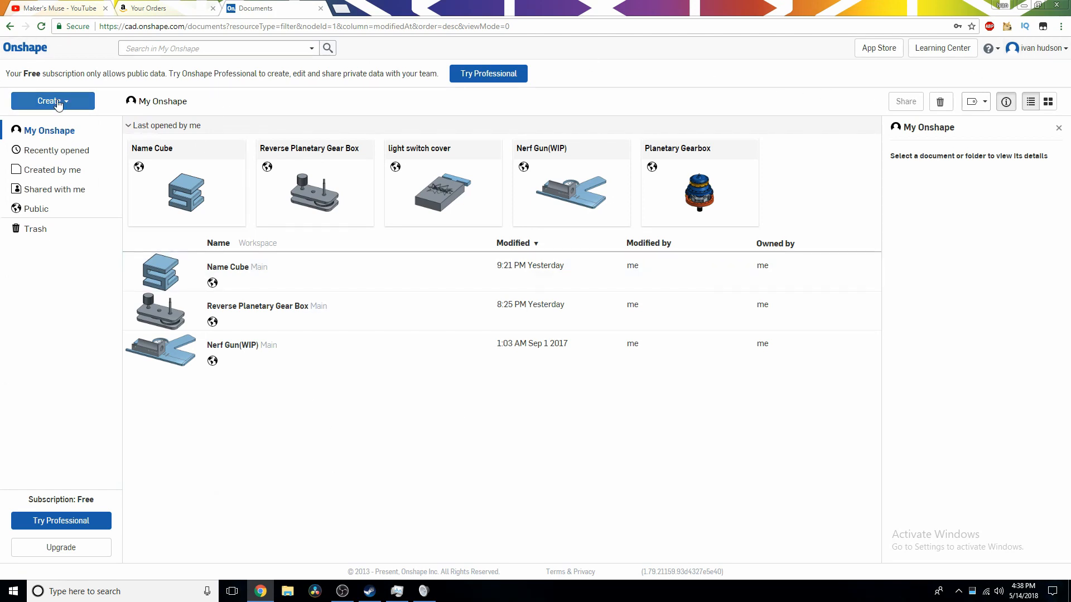
mouse_move(51, 102)
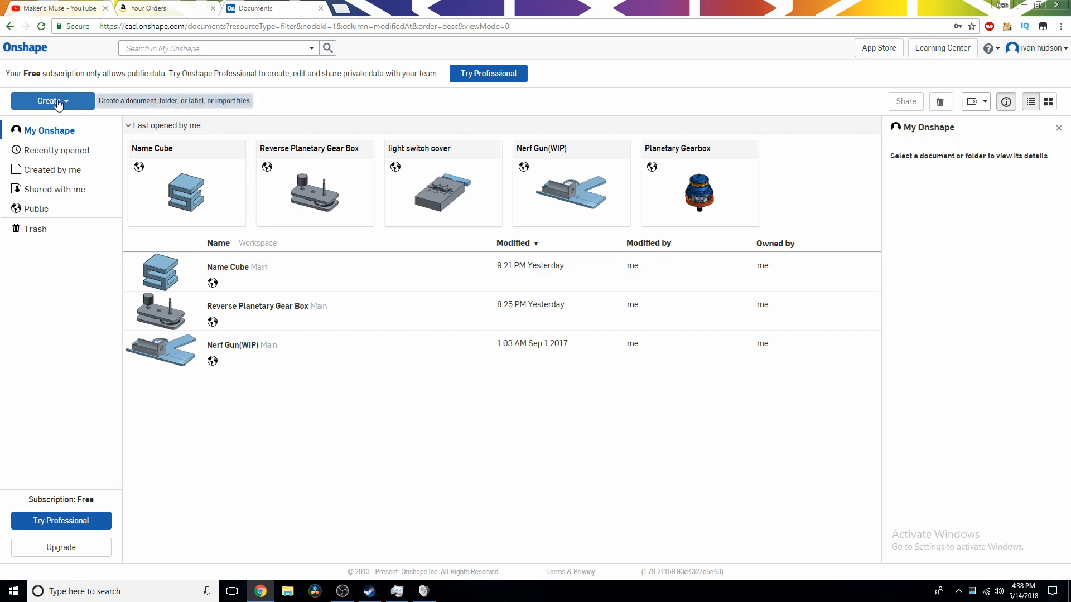
click(48, 101)
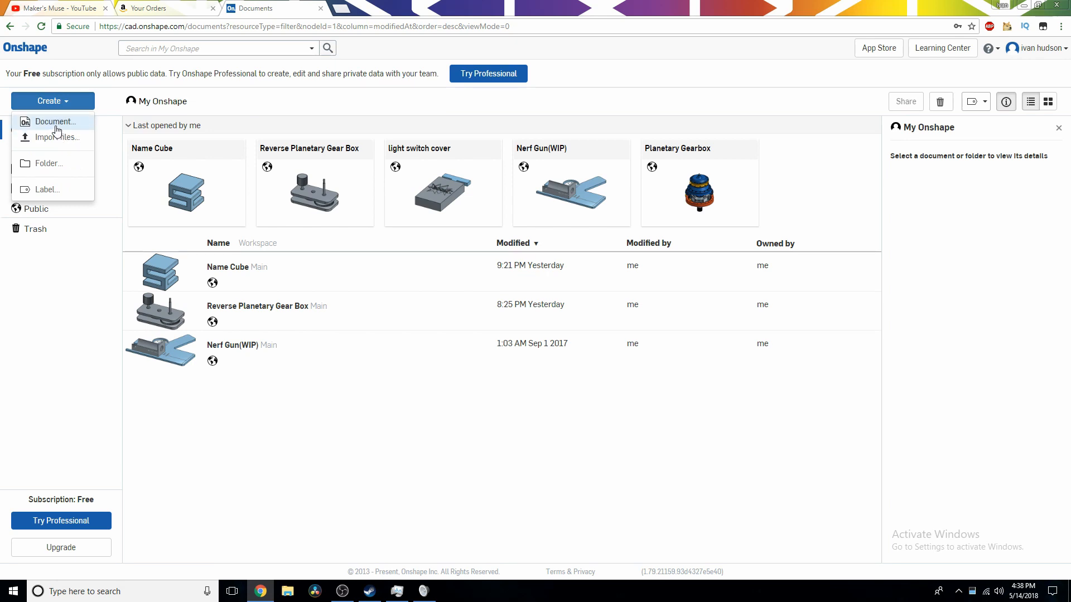
click(55, 122)
text(Name Cu)
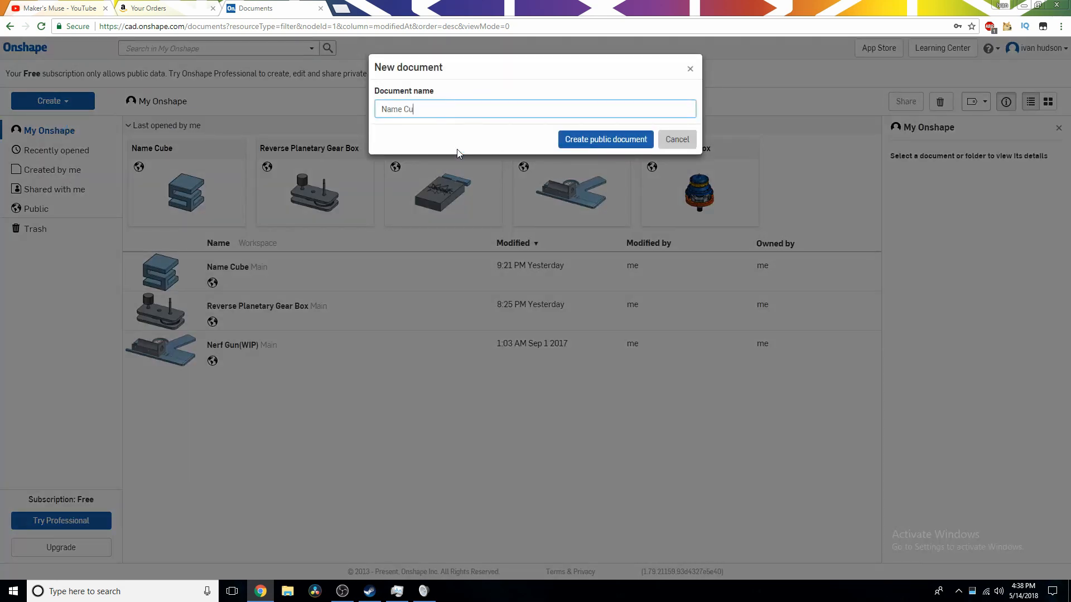
click(604, 139)
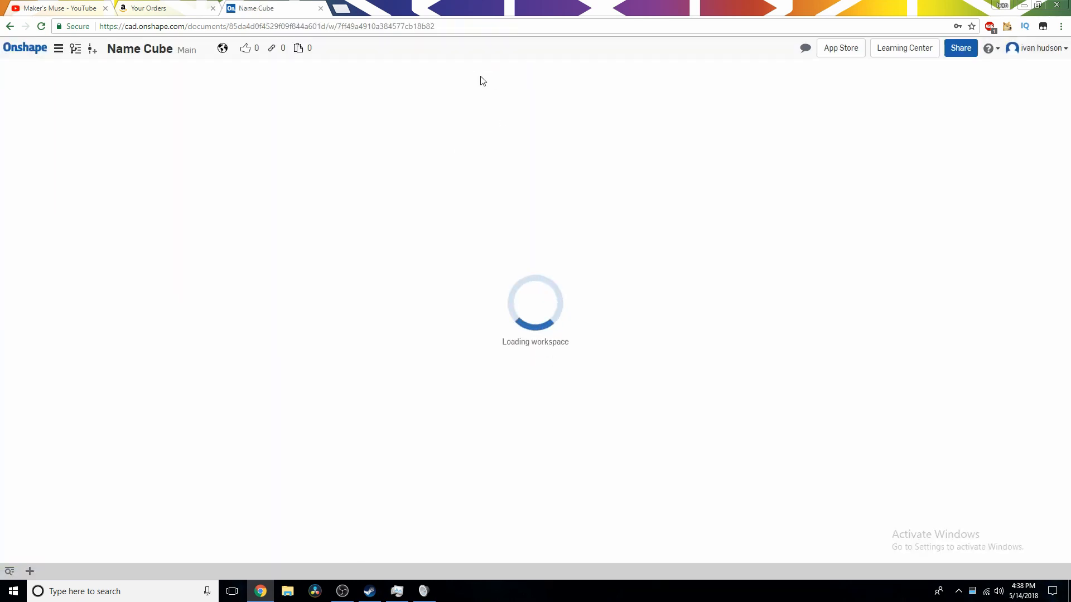
mouse_move(524, 254)
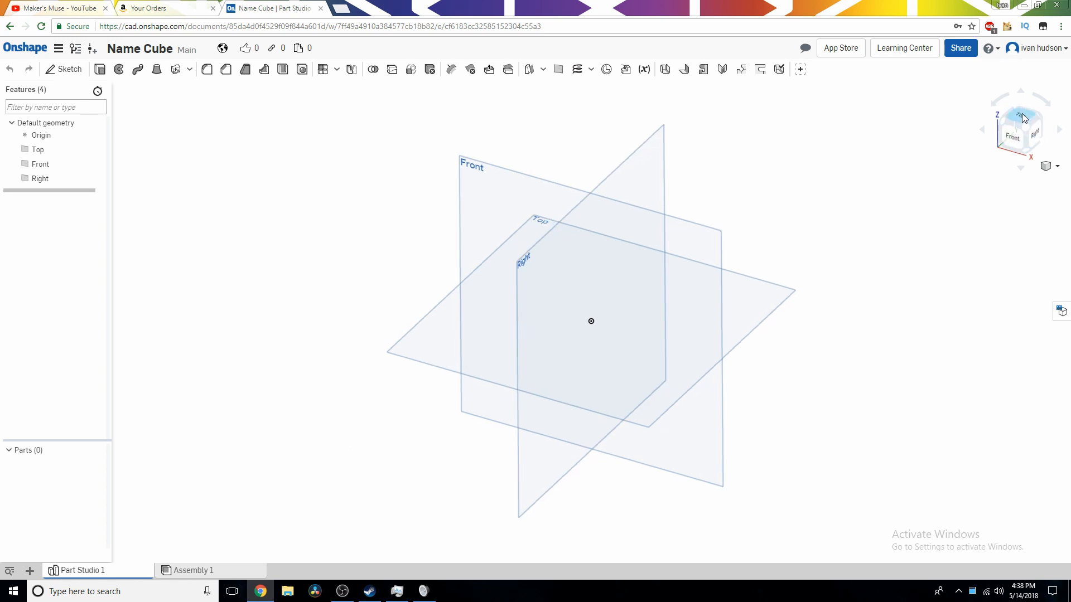
Orient the empty Part Studio to look straight down onto the Top plane
click(1020, 115)
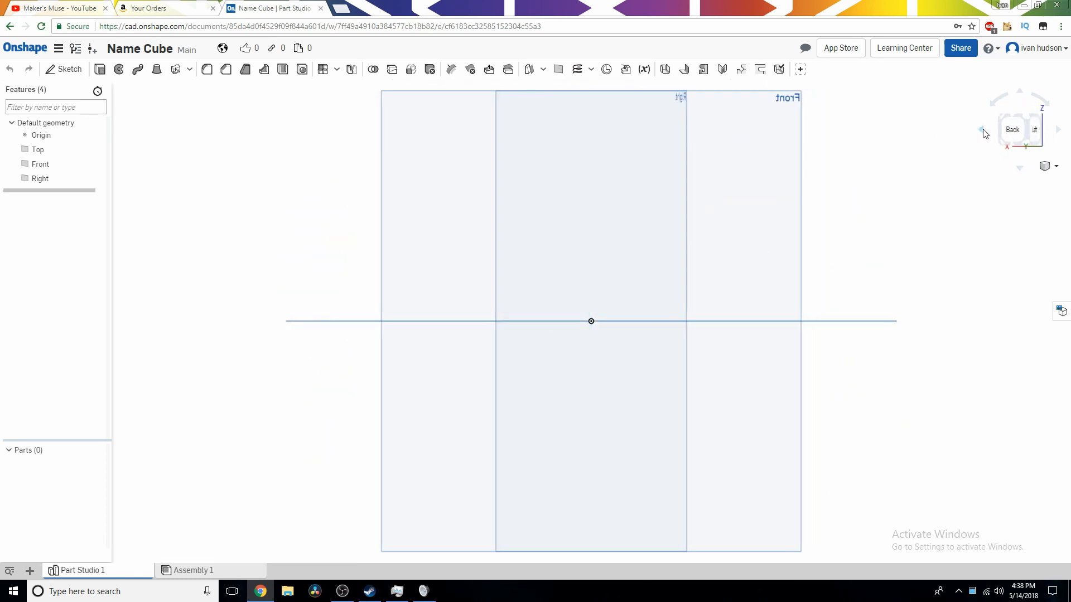
click(981, 133)
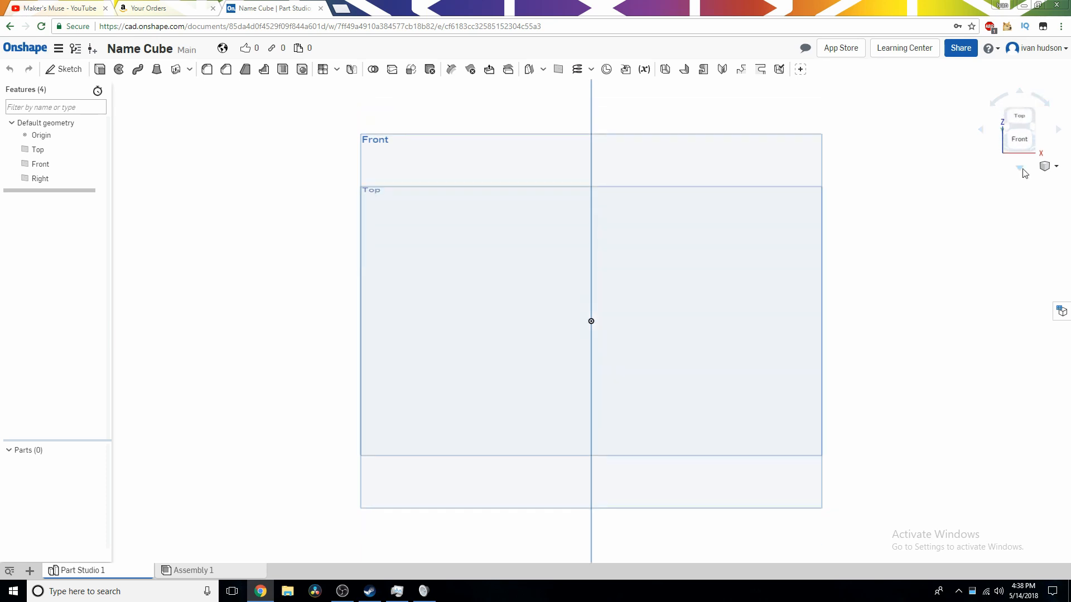
click(1018, 114)
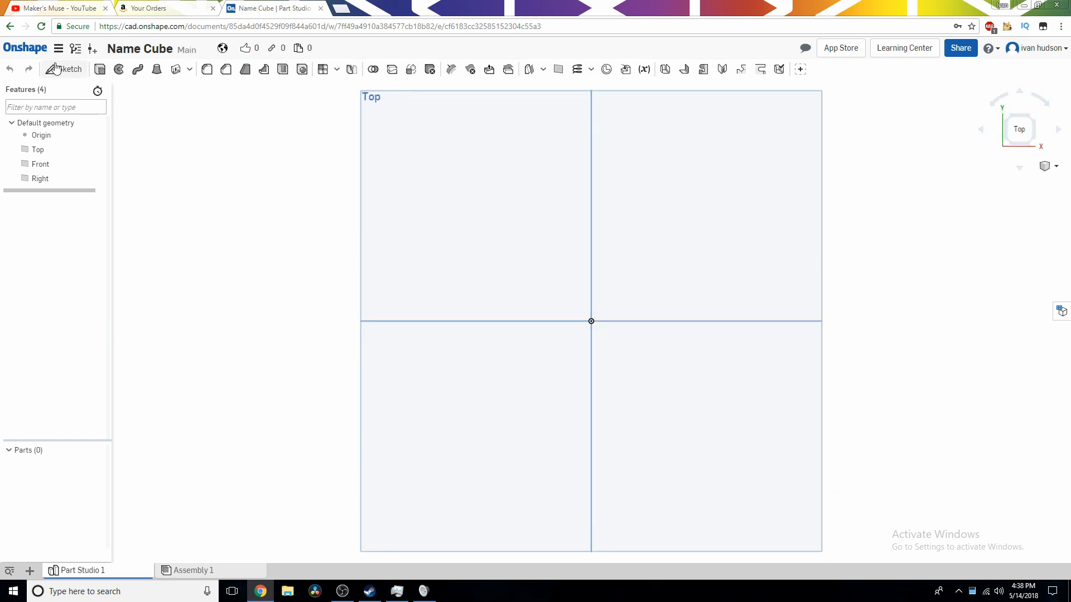
Start Sketch 1 on the Top plane with a centre-point rectangle around the origin
click(62, 69)
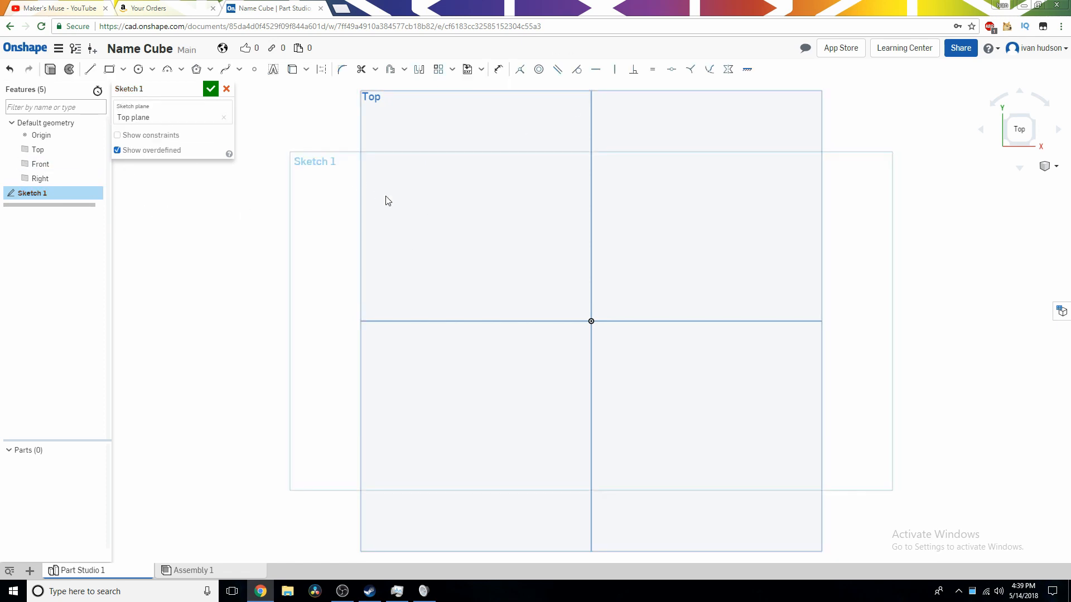
mouse_move(2, 241)
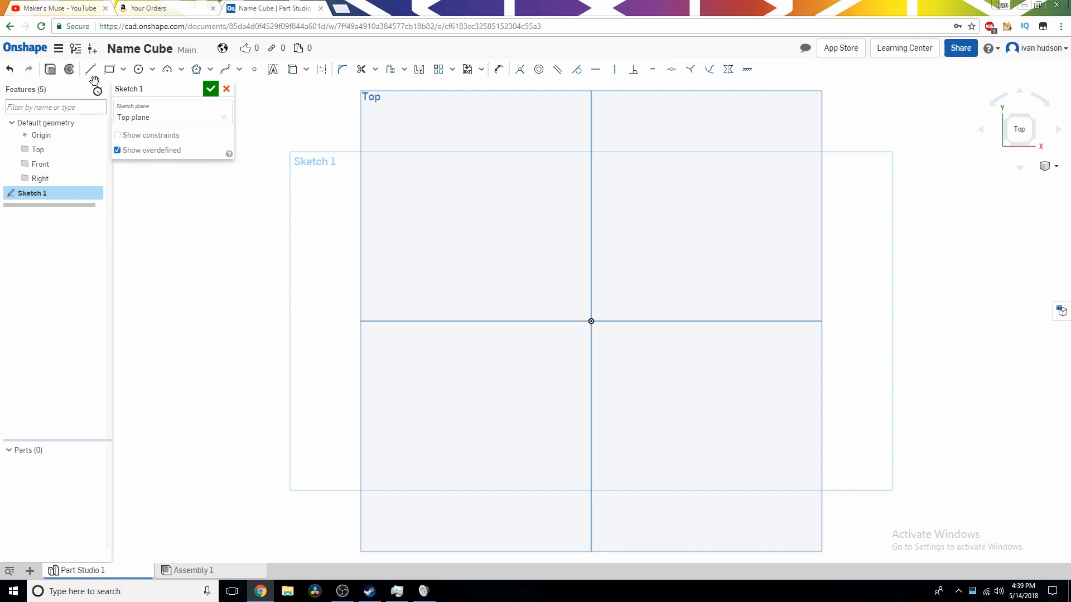
click(124, 68)
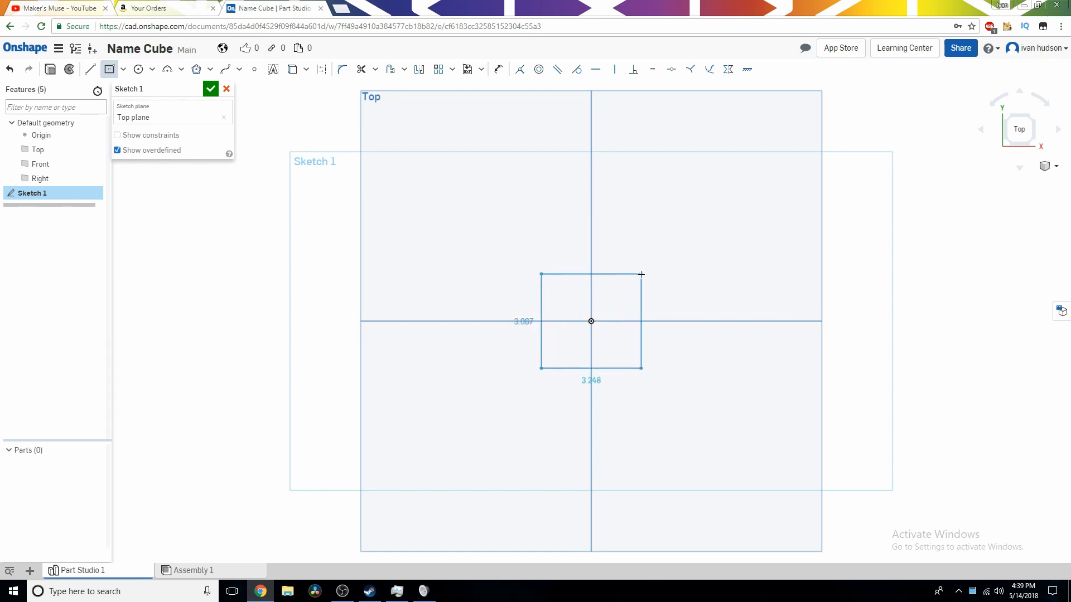
click(591, 321)
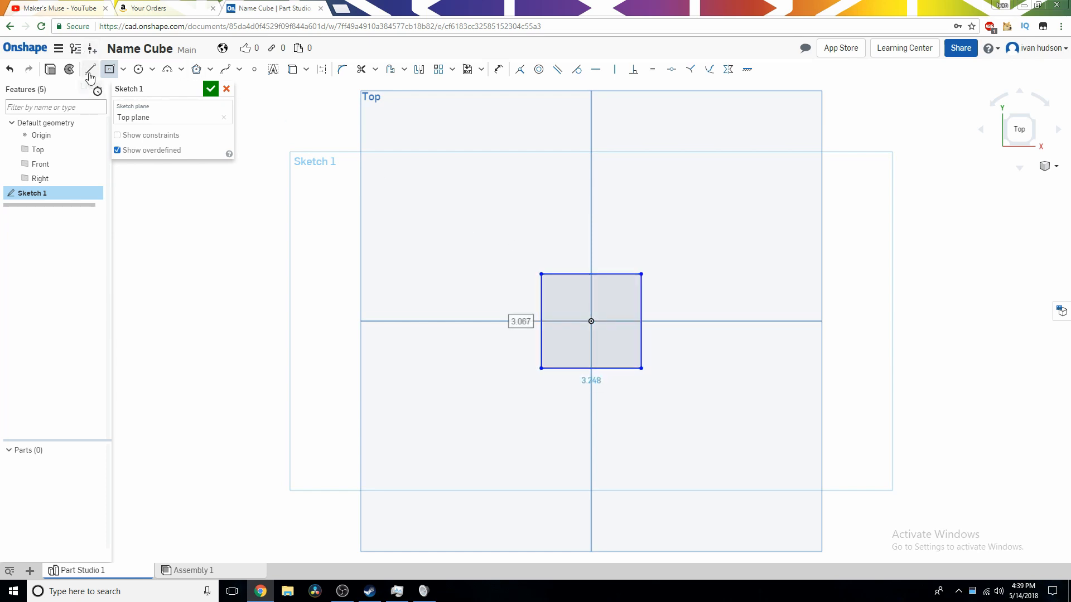
mouse_move(499, 70)
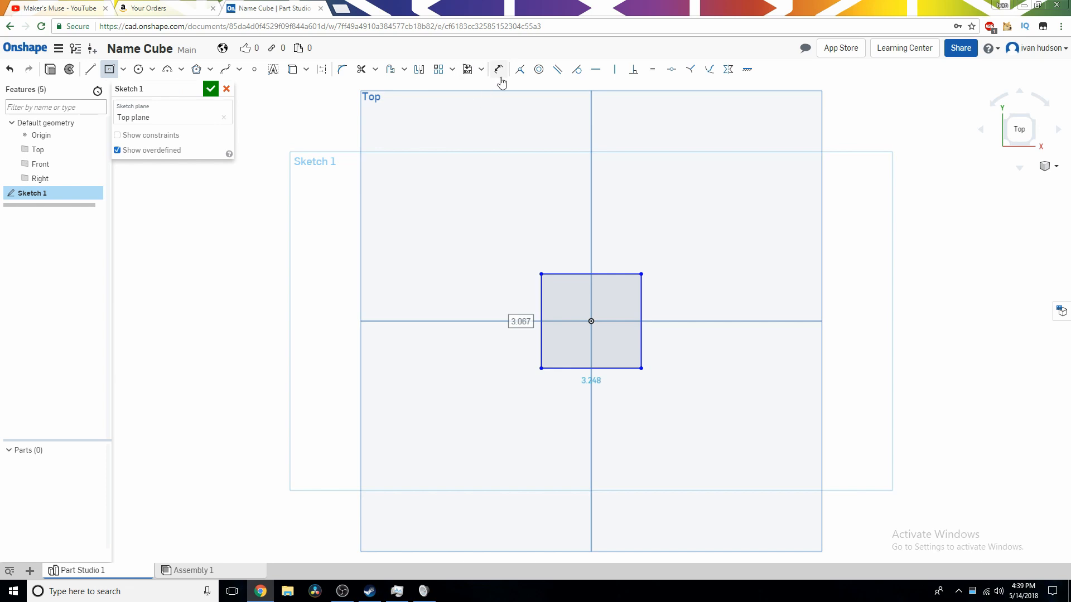
Dimension the rectangle as a 10 by 10 cm square and close the sketch
click(498, 69)
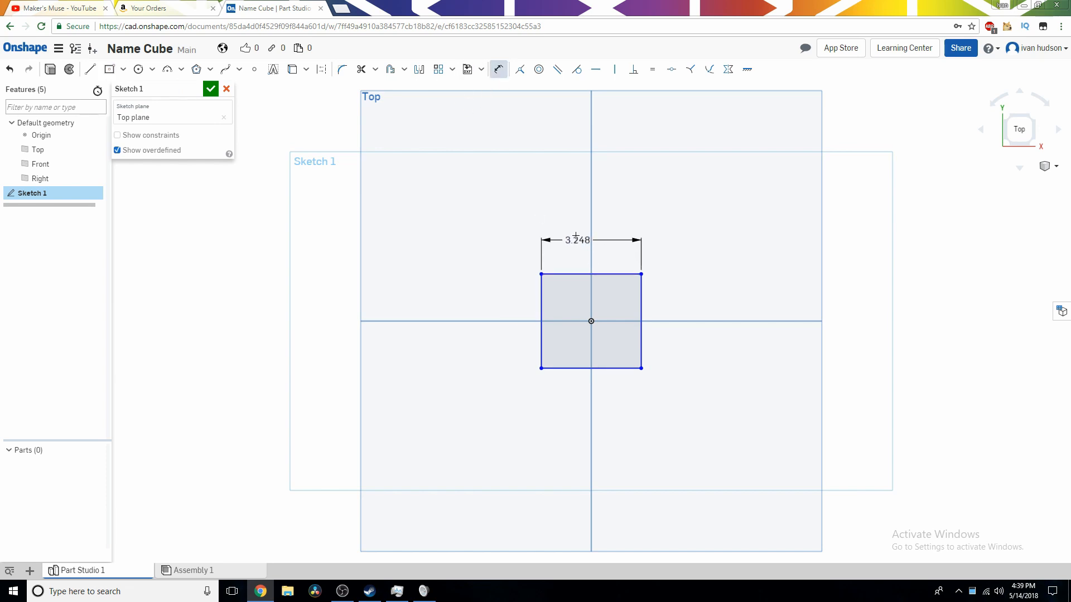
click(499, 69)
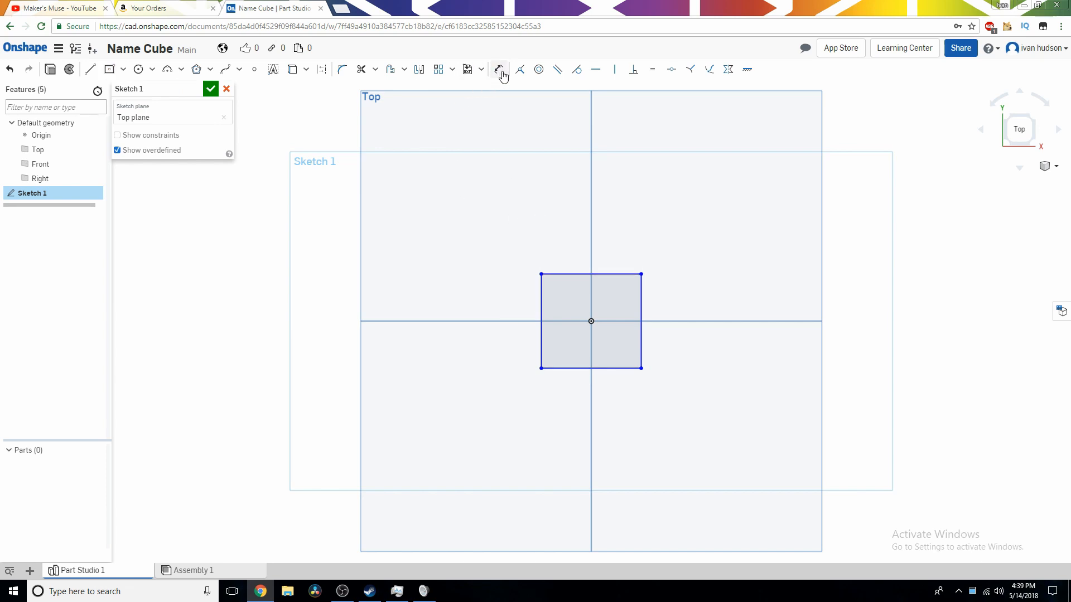
click(499, 69)
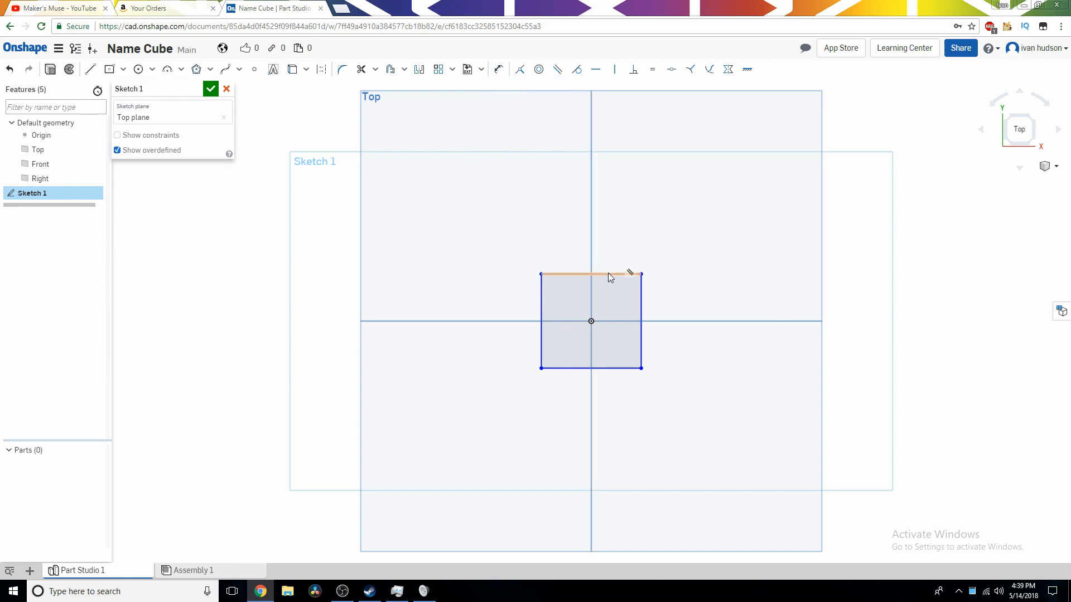
click(497, 69)
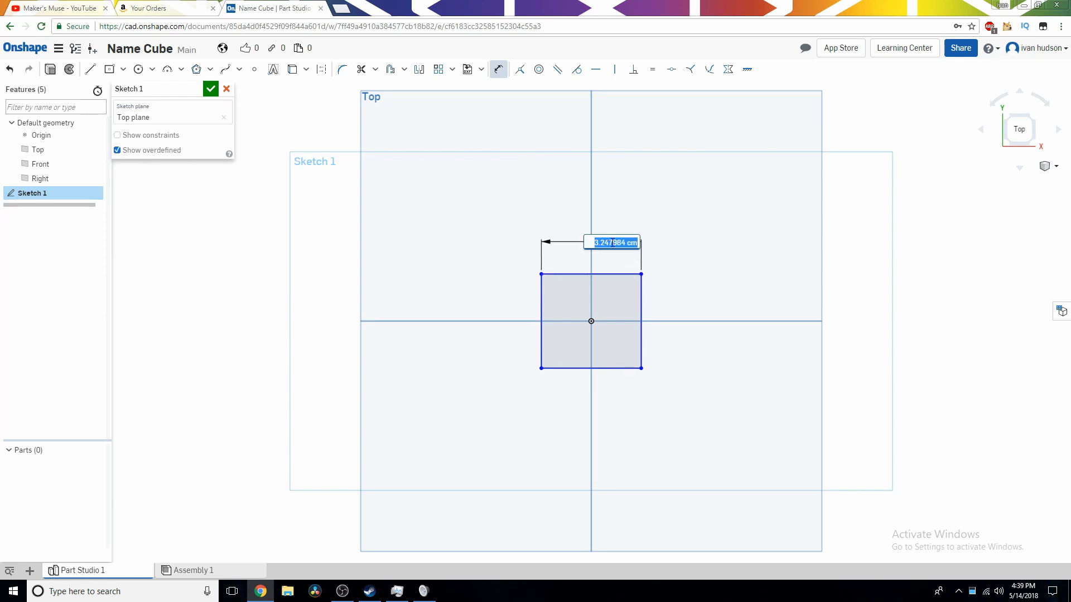
text(10)
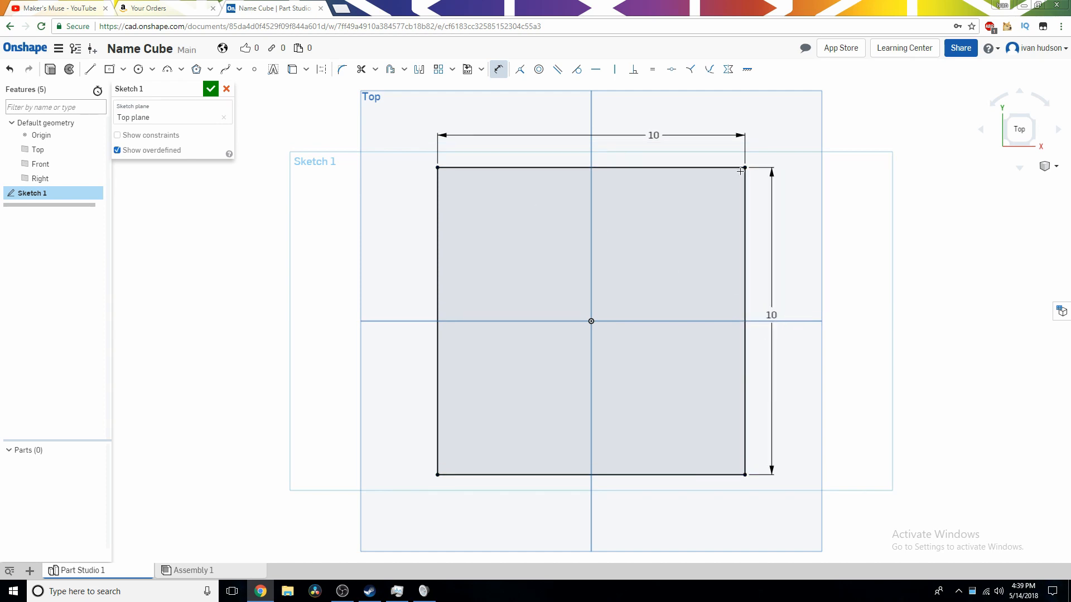
click(211, 89)
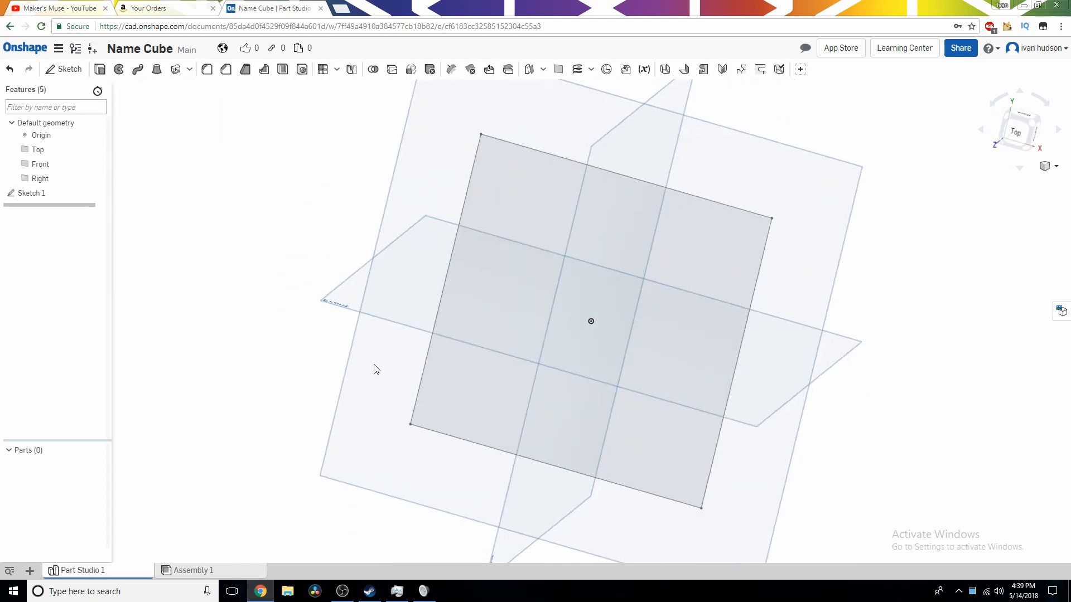
Extrude the square sketch 10 cm deep to form the solid cube, Part 1
click(1017, 129)
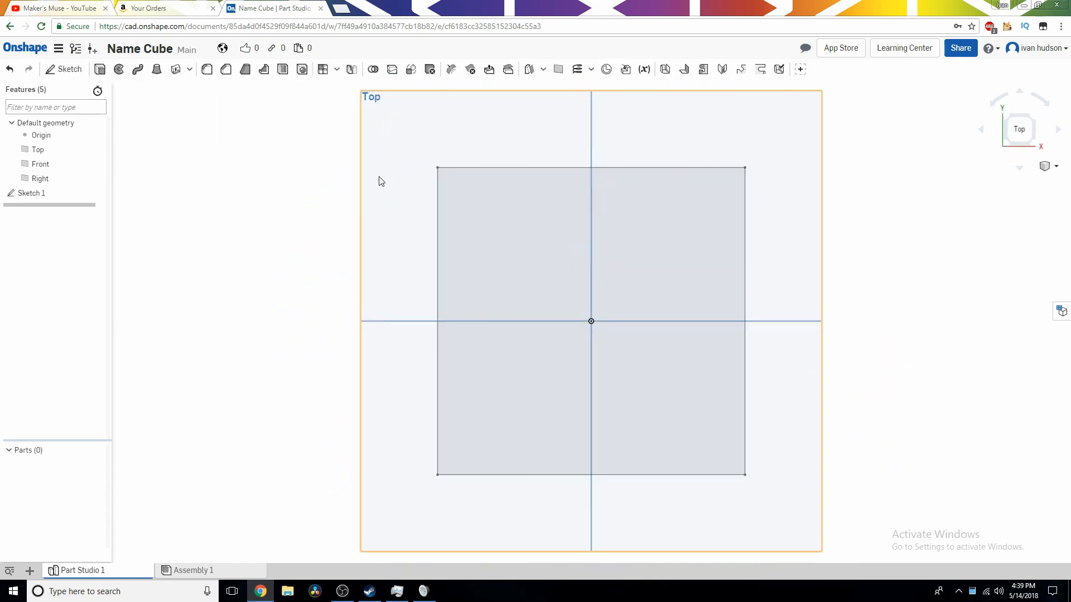
mouse_move(99, 69)
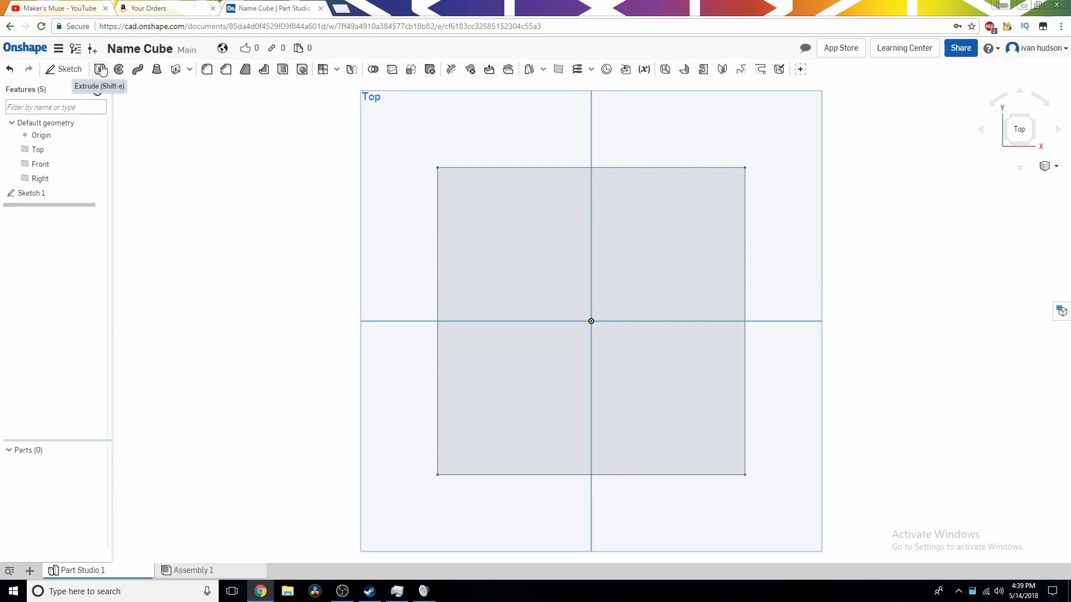
click(99, 69)
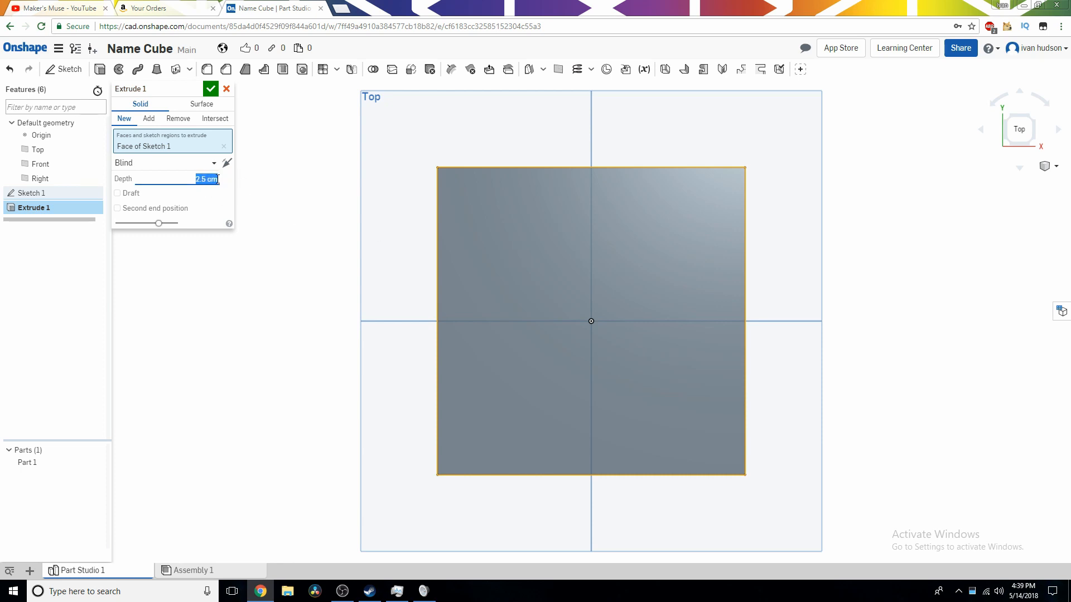
text(10 cm)
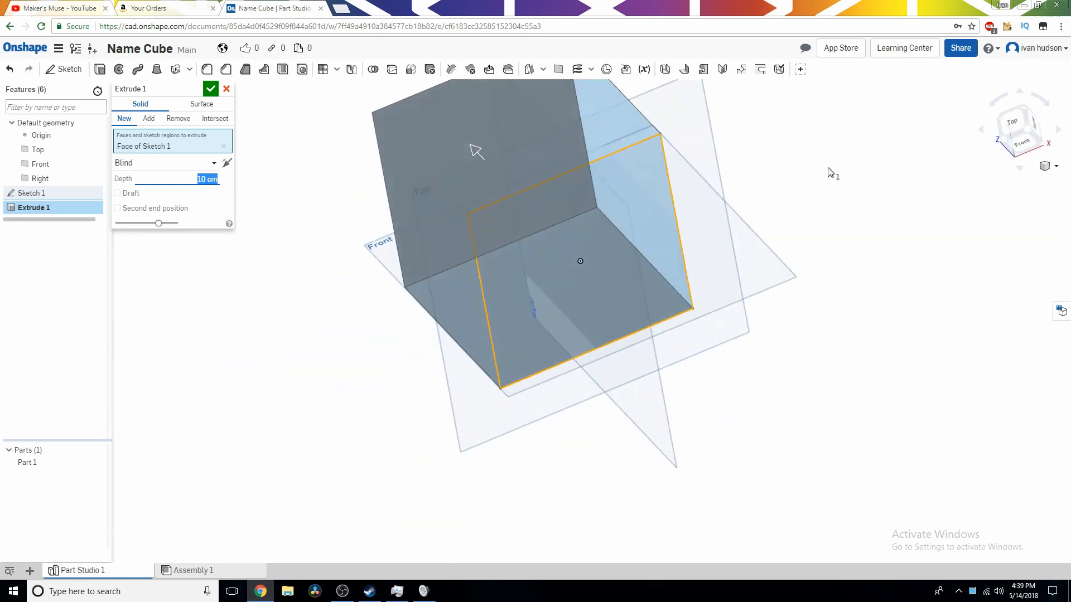
click(1017, 122)
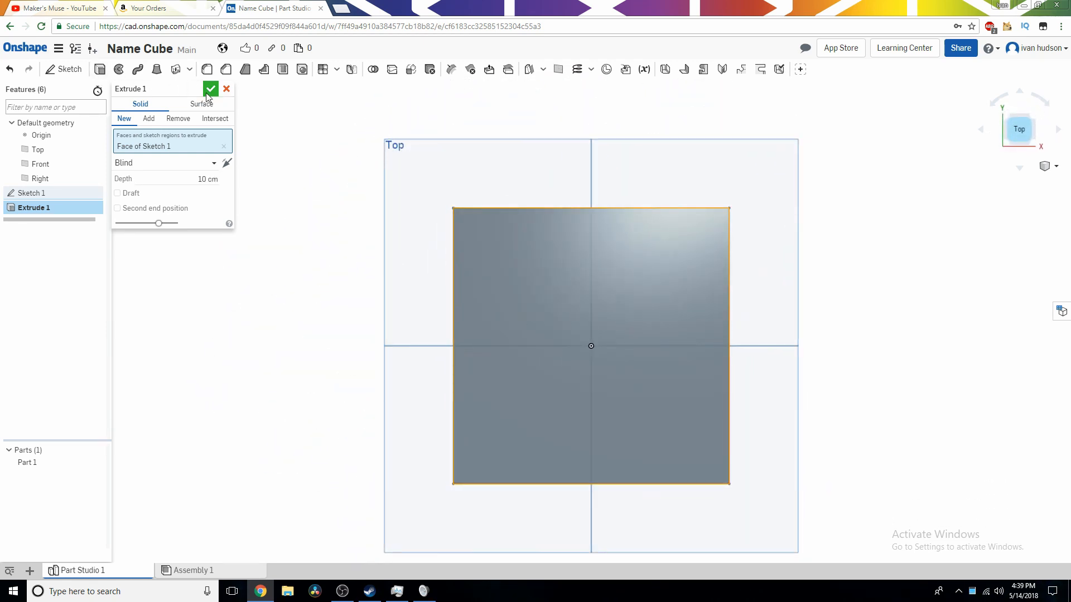
click(211, 89)
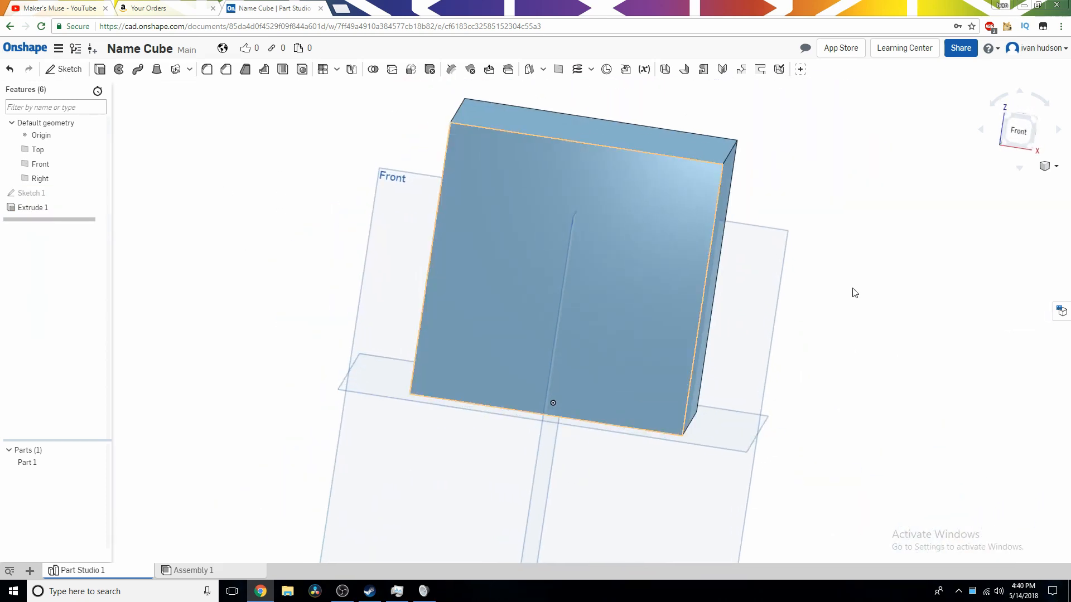
Face the cube from the front, zoom in, and begin a new sketch awaiting a plane
click(1019, 130)
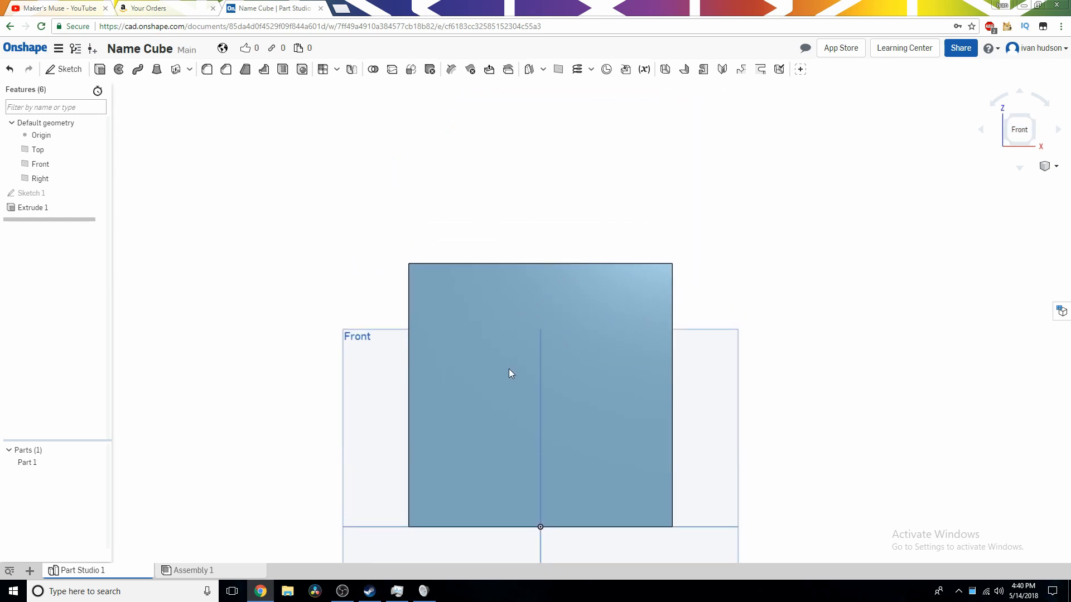
scroll(up, 3)
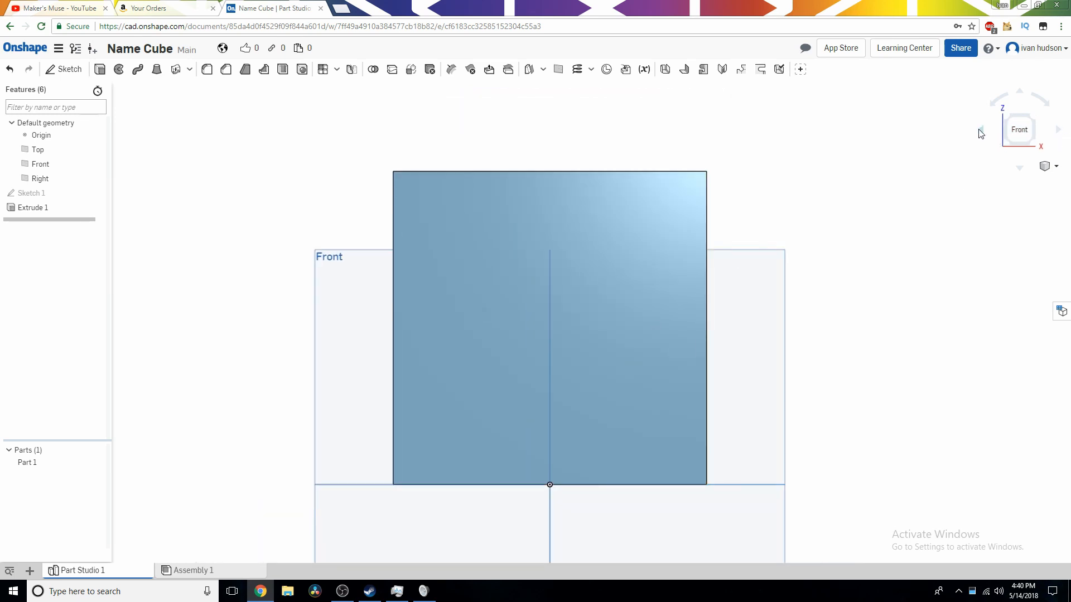
click(1057, 132)
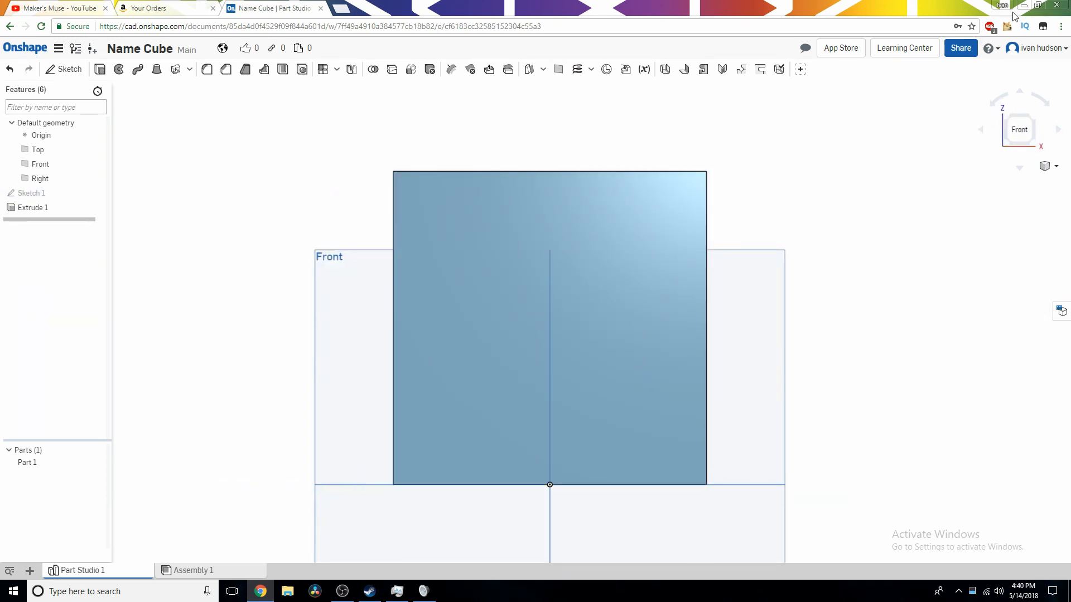
click(65, 69)
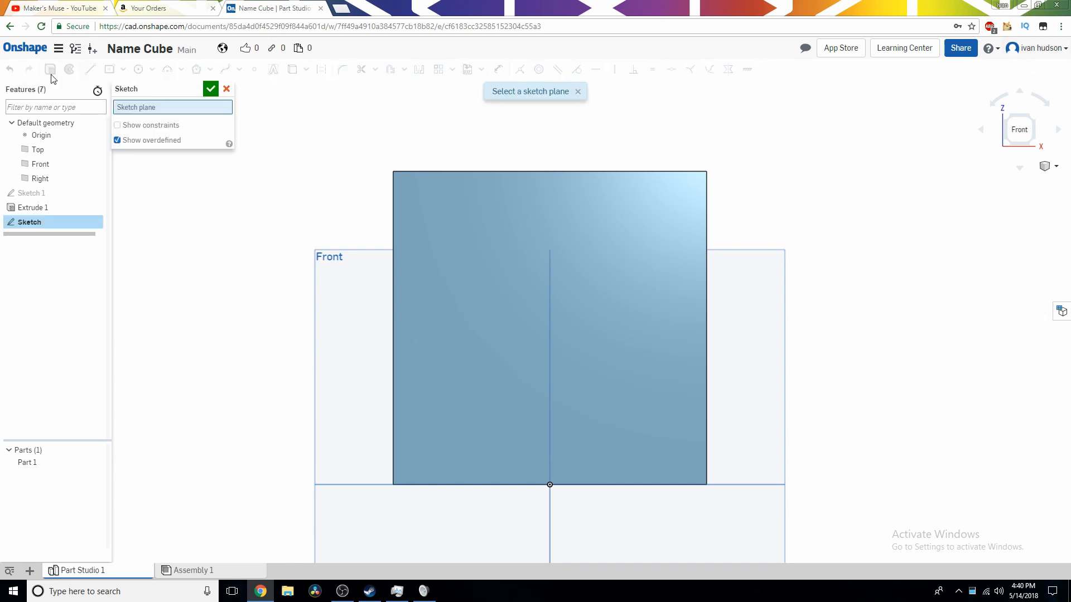
Place Sketch 2 on the cube's front face and draw the two side rectangles of the I
click(550, 328)
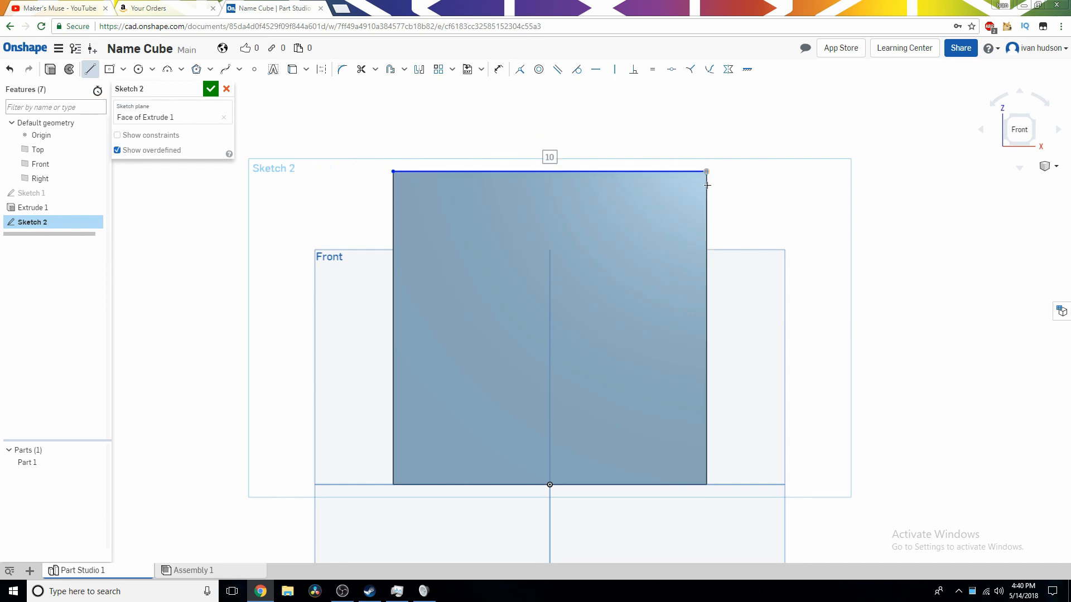
mouse_move(711, 214)
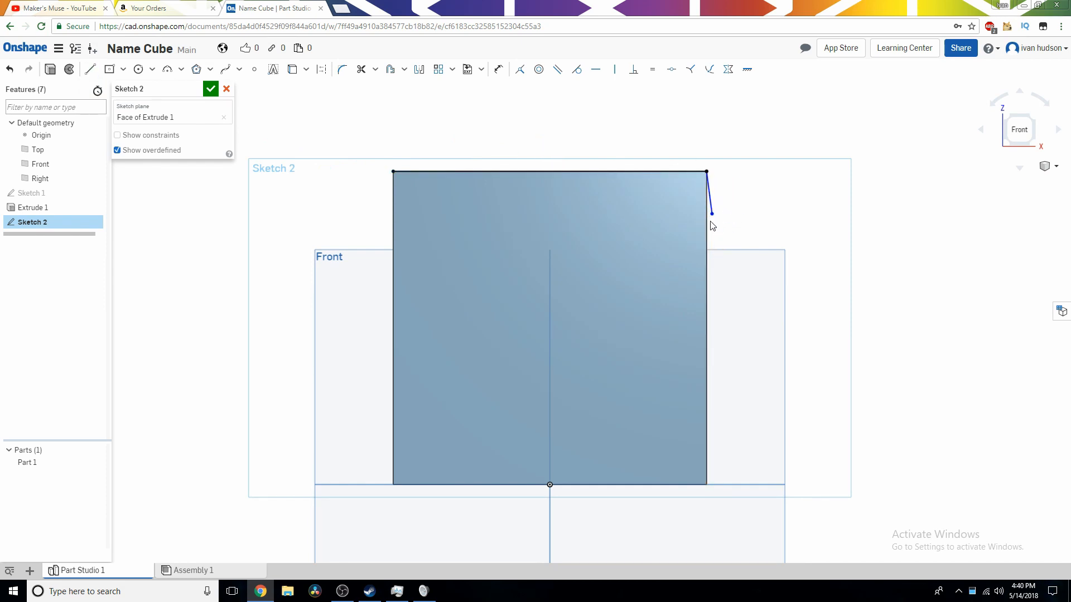
click(10, 69)
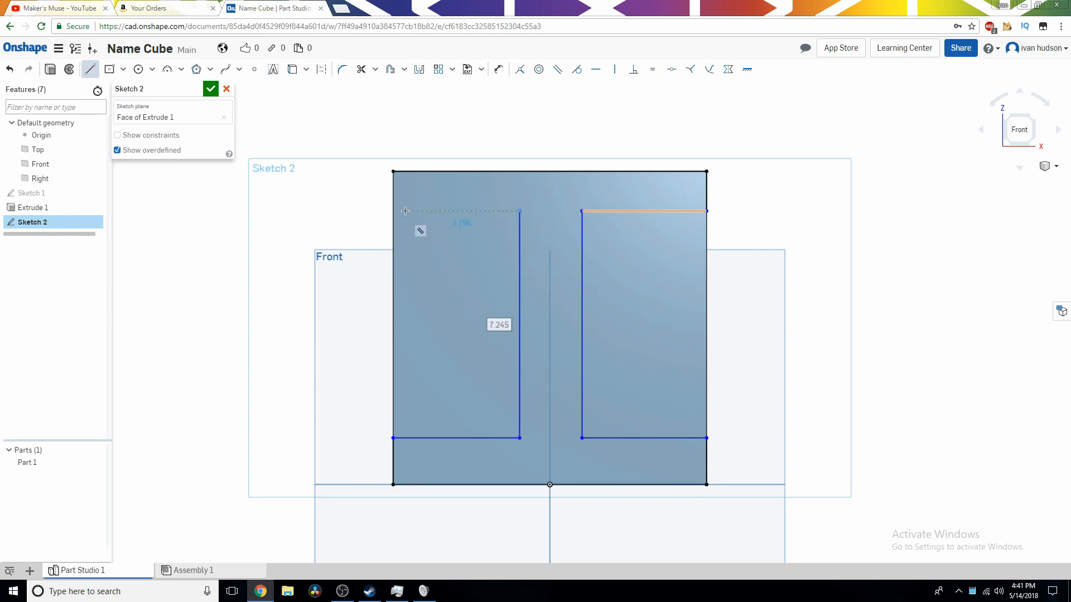
Dimension the I's top bar, centre stem gap and bottom bar each at 2 cm
drag(404, 210, 402, 177)
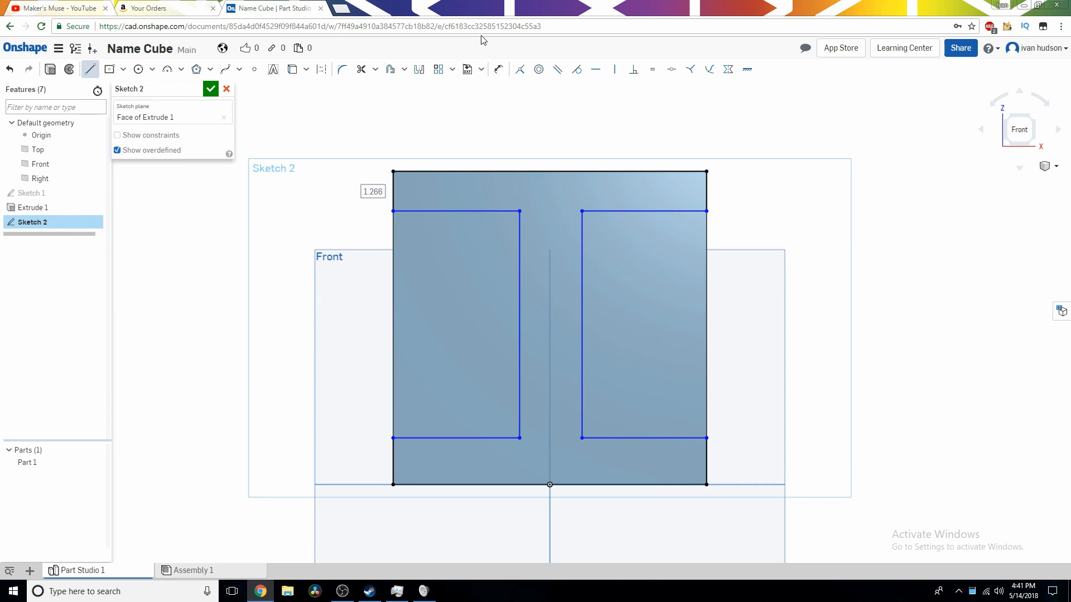
click(499, 69)
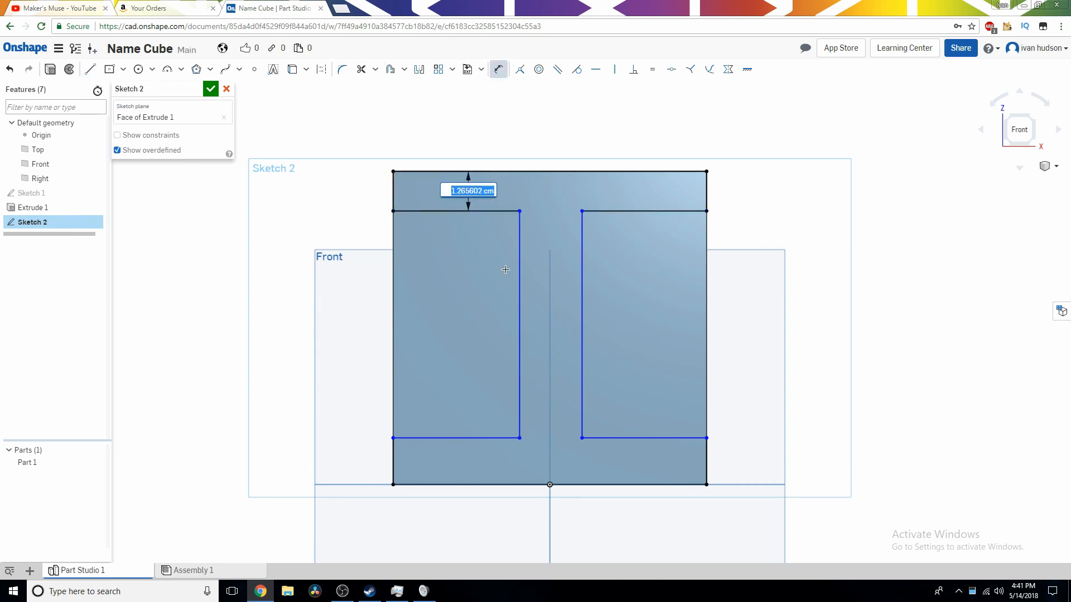
text(2)
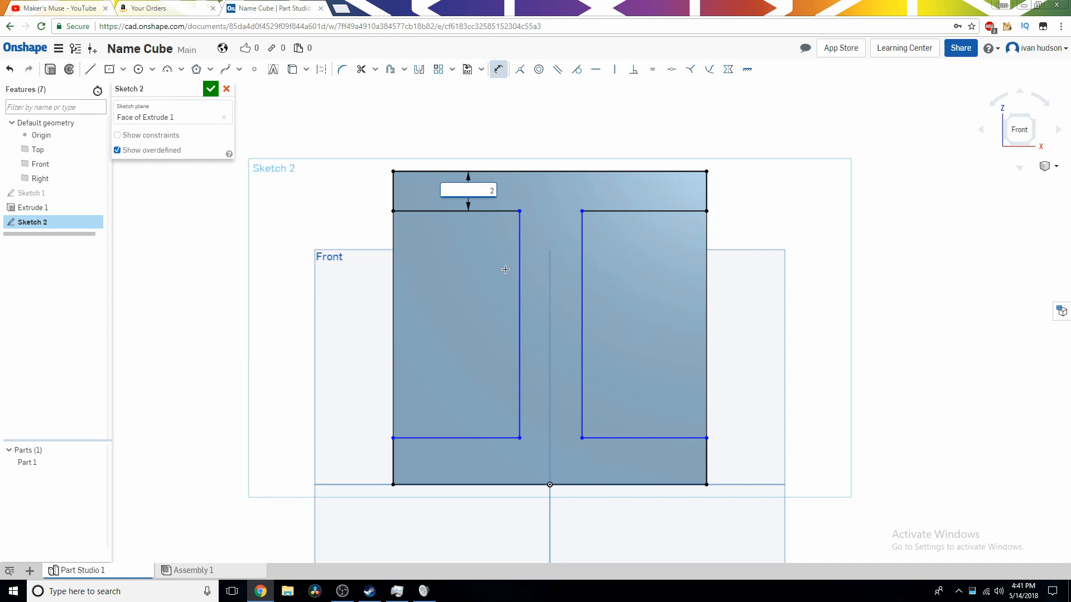
key(Return)
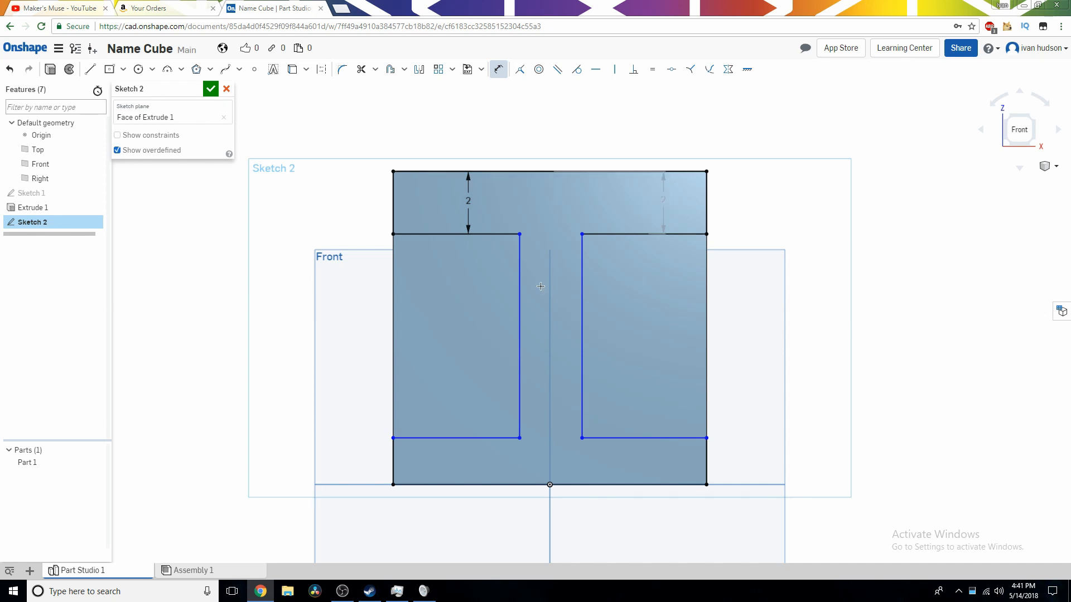
click(579, 334)
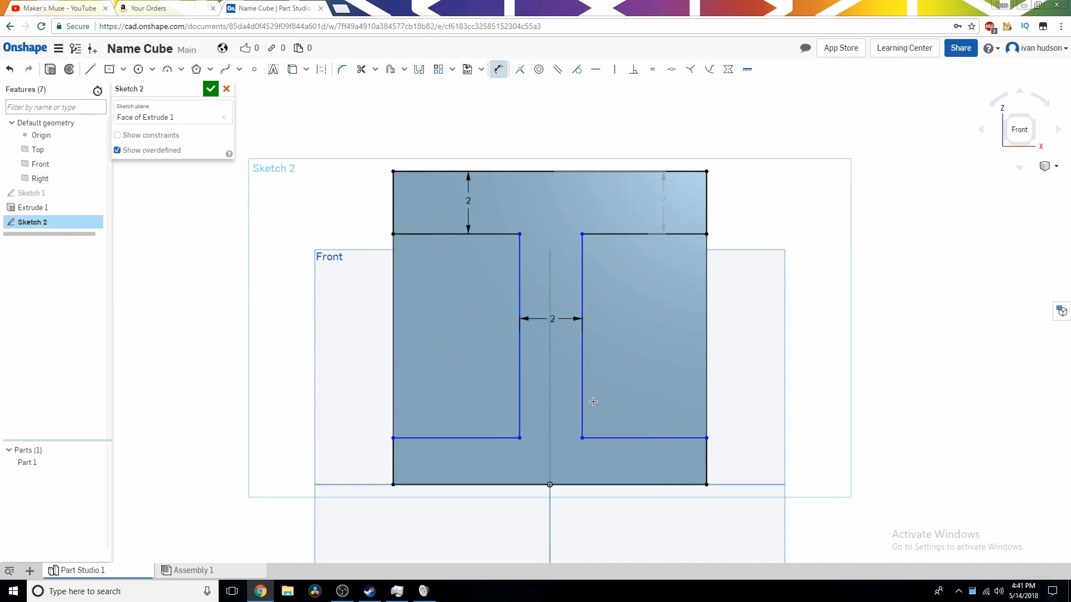
mouse_move(621, 464)
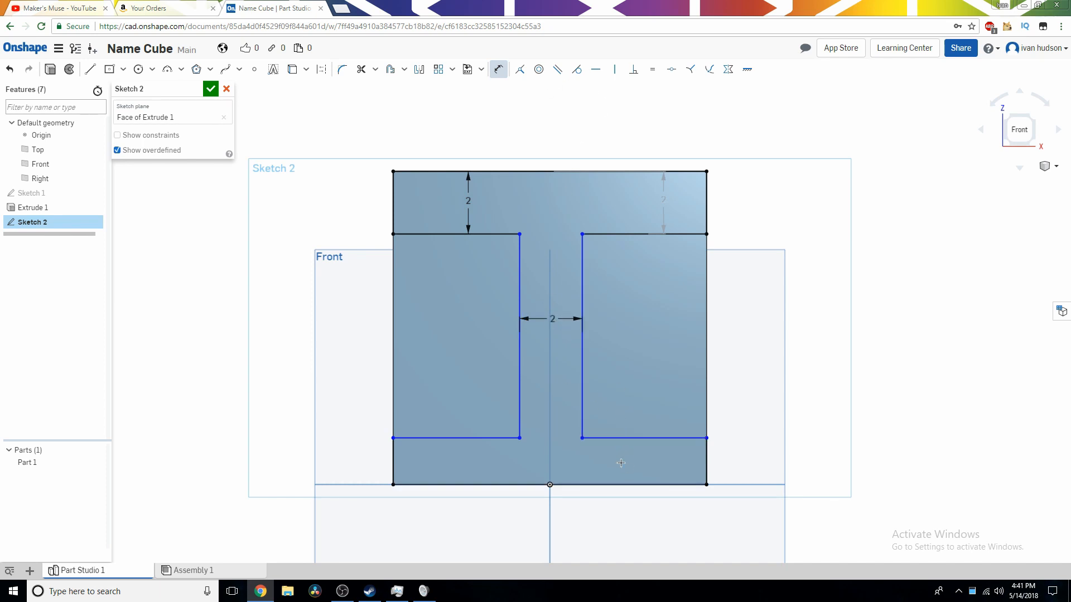
click(616, 468)
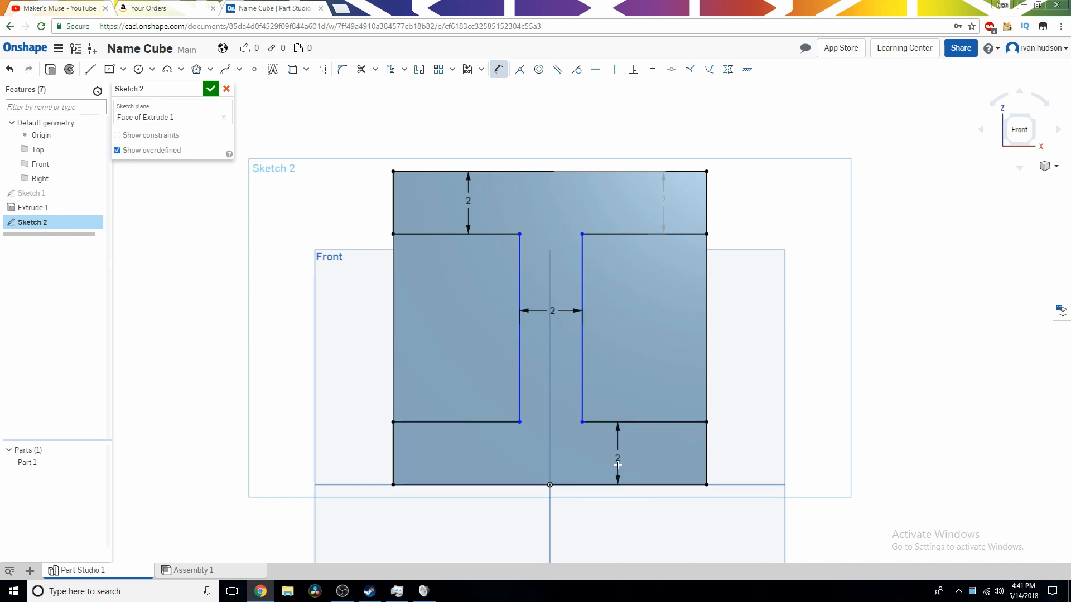
click(444, 485)
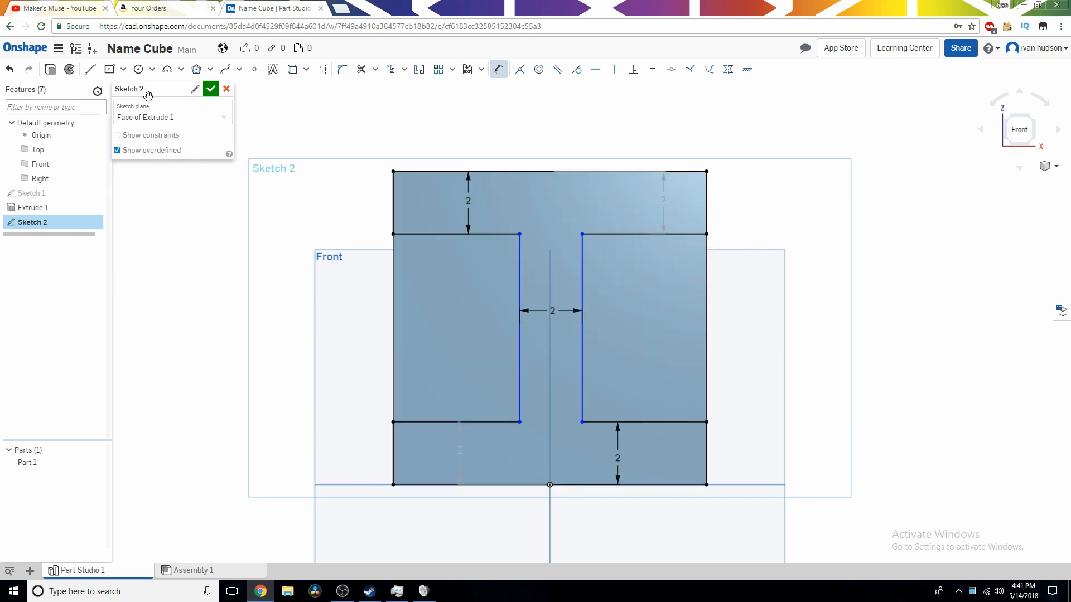
Close Sketch 2 and remove-extrude both rectangle regions through the cube, leaving the I
click(211, 89)
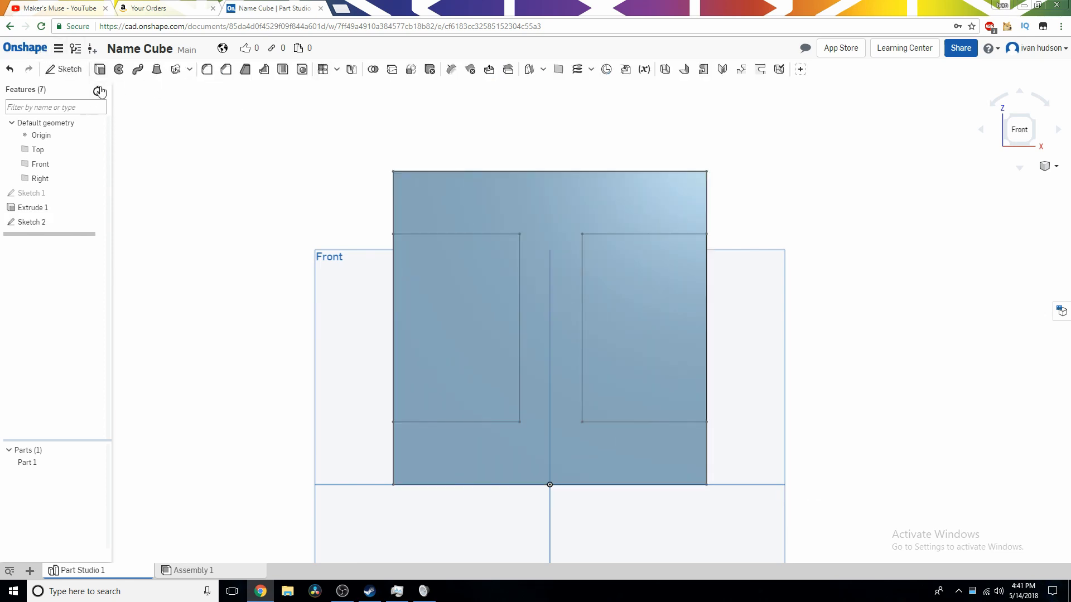
mouse_move(585, 179)
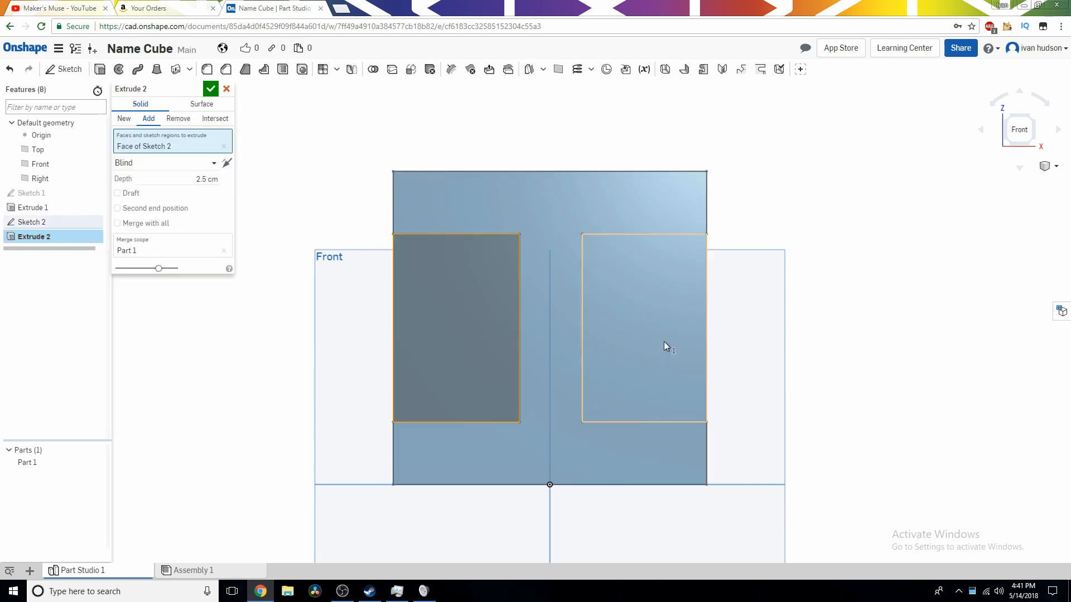
click(642, 330)
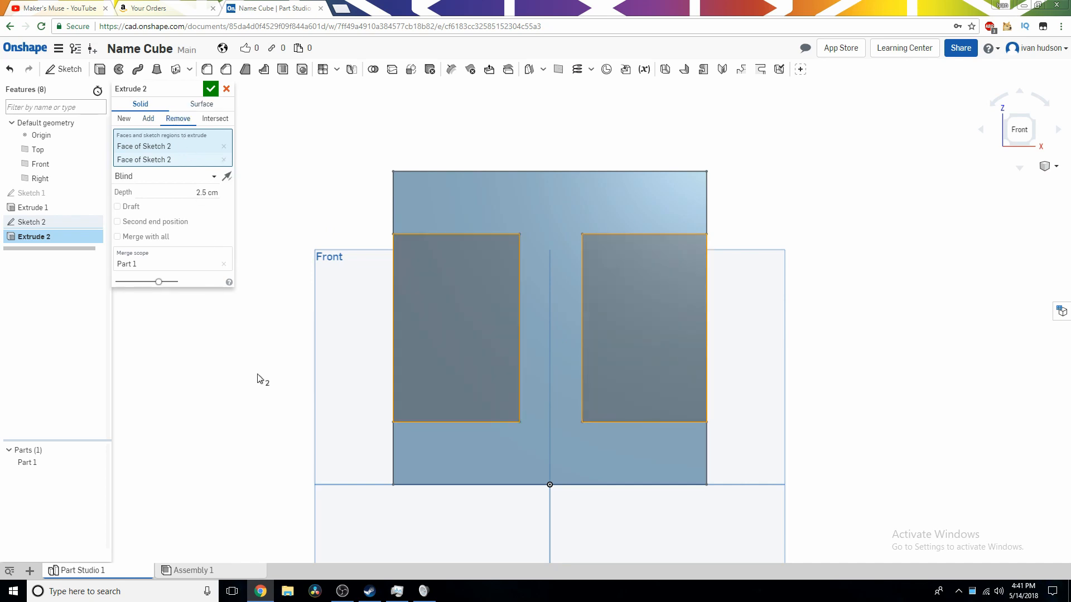
mouse_move(254, 350)
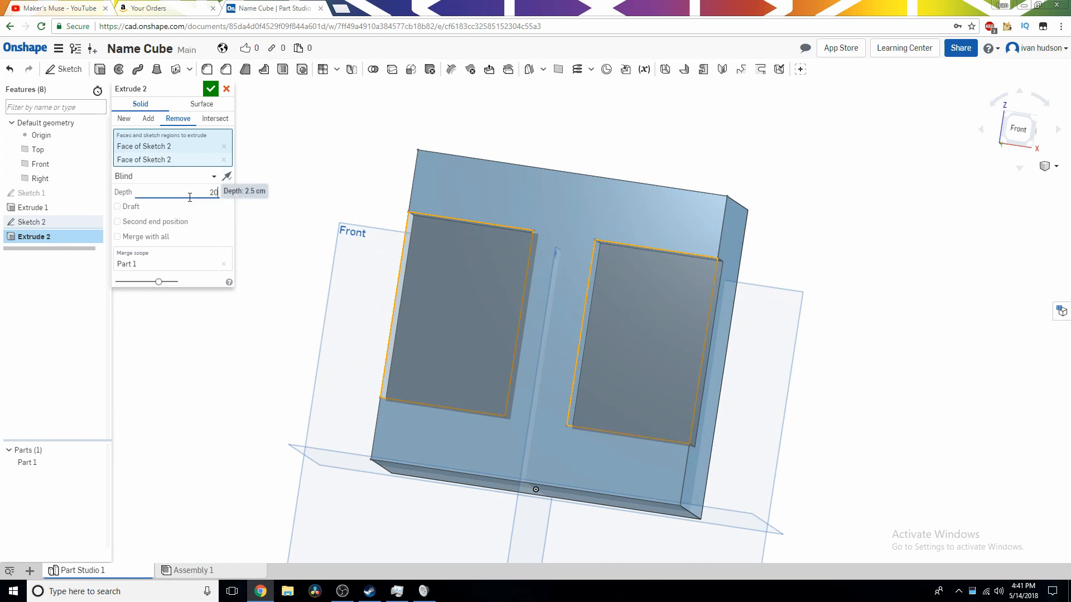
text(20)
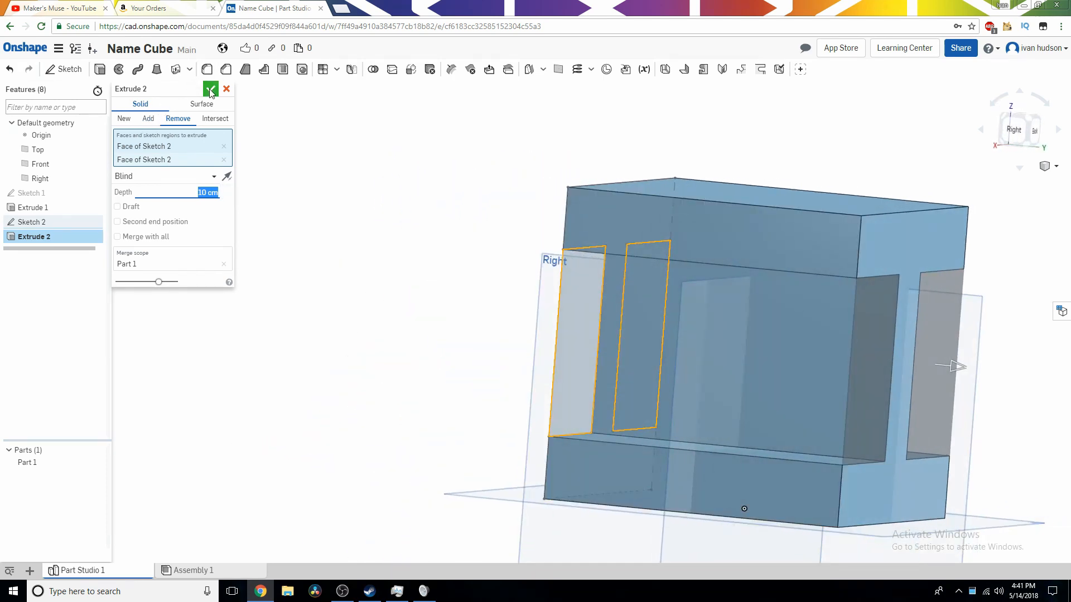
click(211, 89)
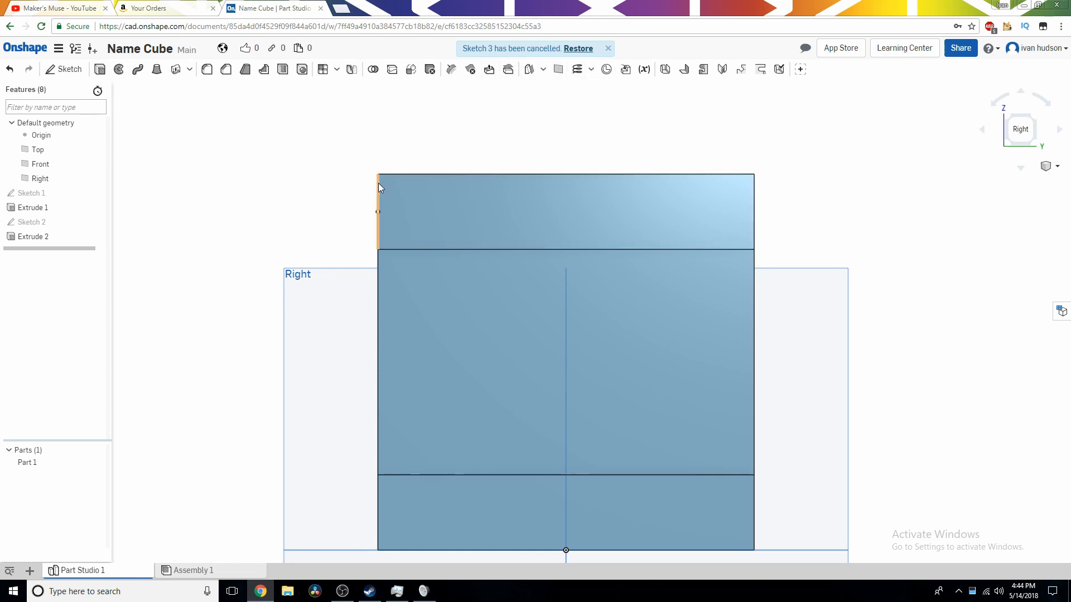
mouse_move(64, 69)
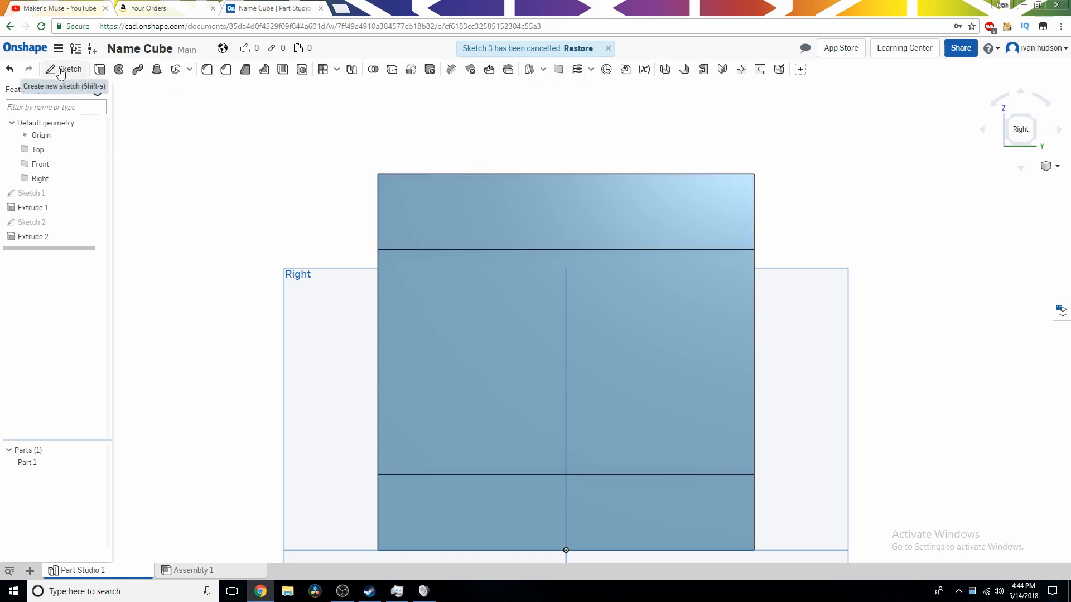
Start Sketch 3 on the cube's right face and view that face straight on
click(70, 69)
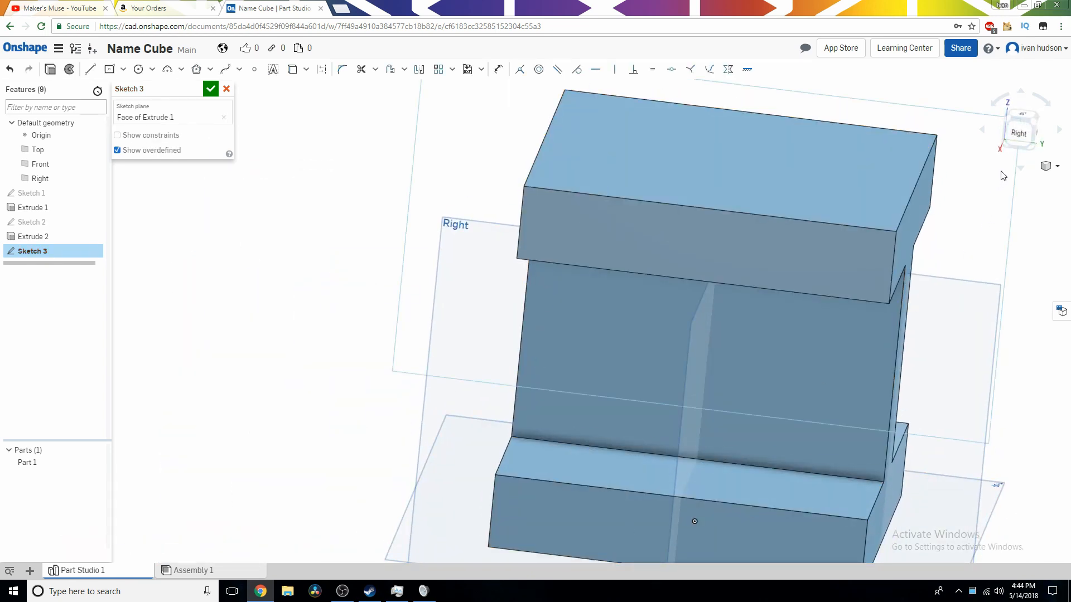
click(1018, 130)
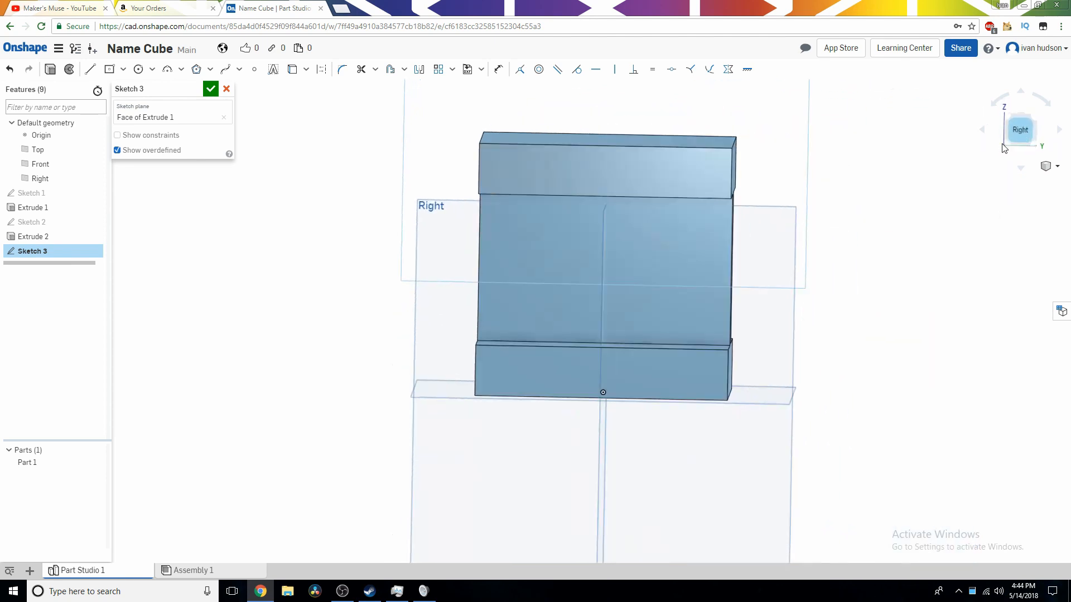
click(1020, 130)
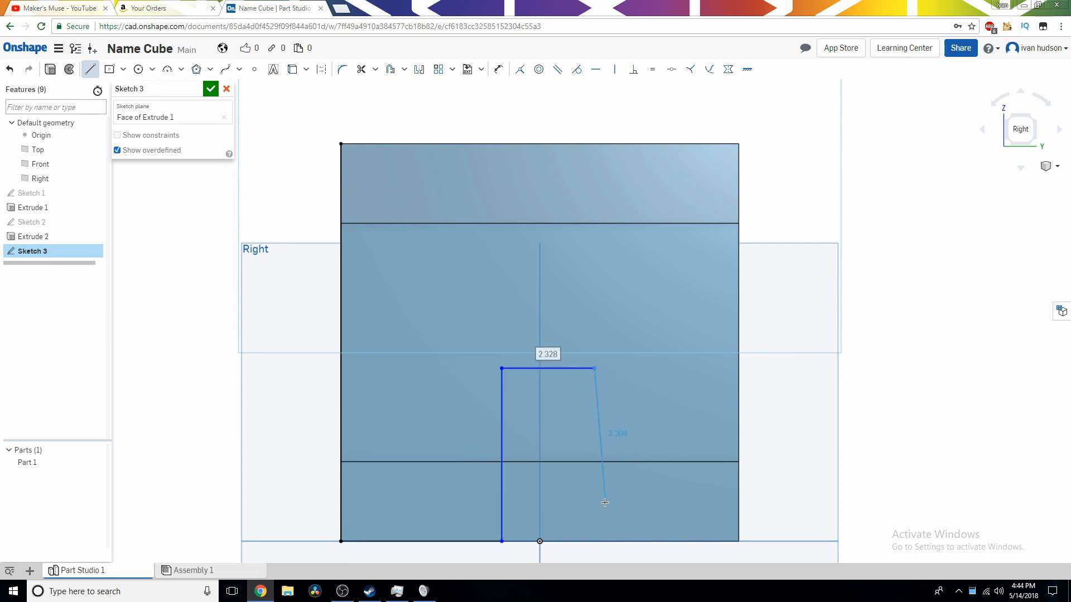
mouse_move(595, 491)
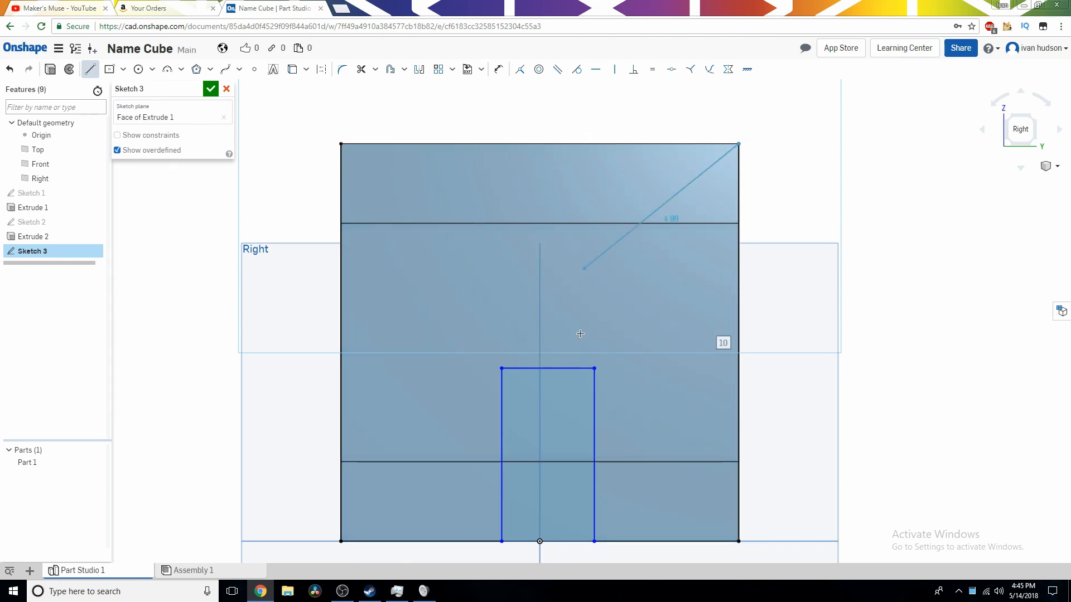
mouse_move(595, 260)
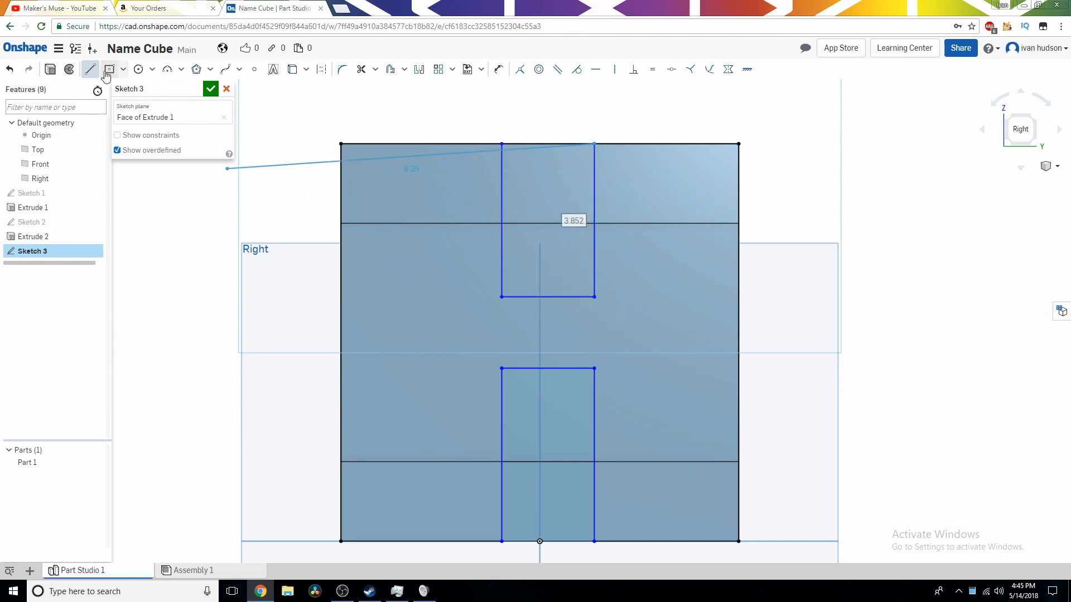
Dimension the H notches 2 cm from each side and 4 cm deep, then close Sketch 3
click(498, 69)
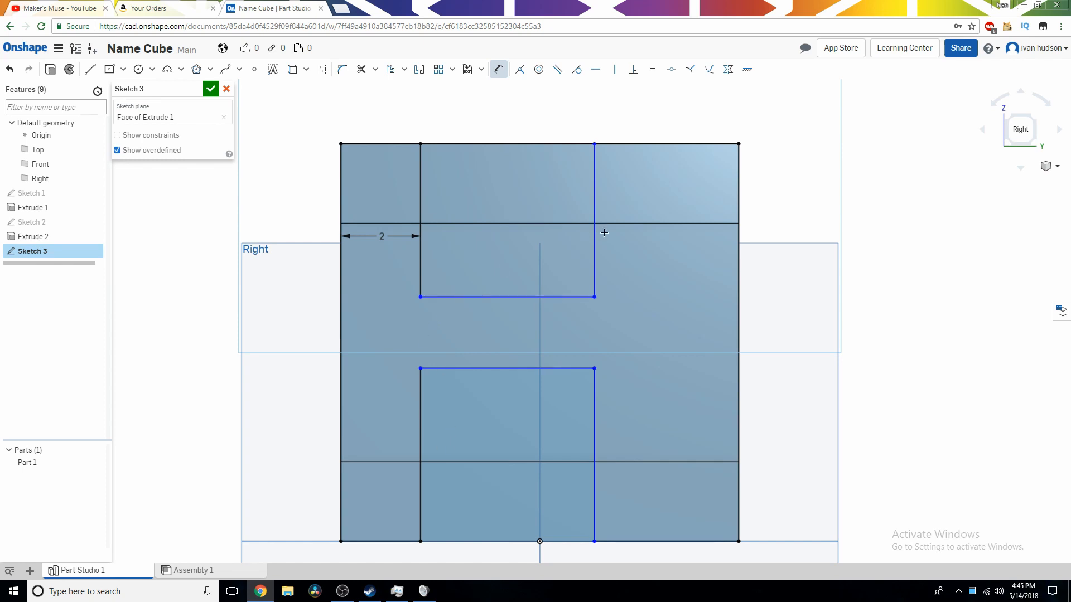
click(604, 233)
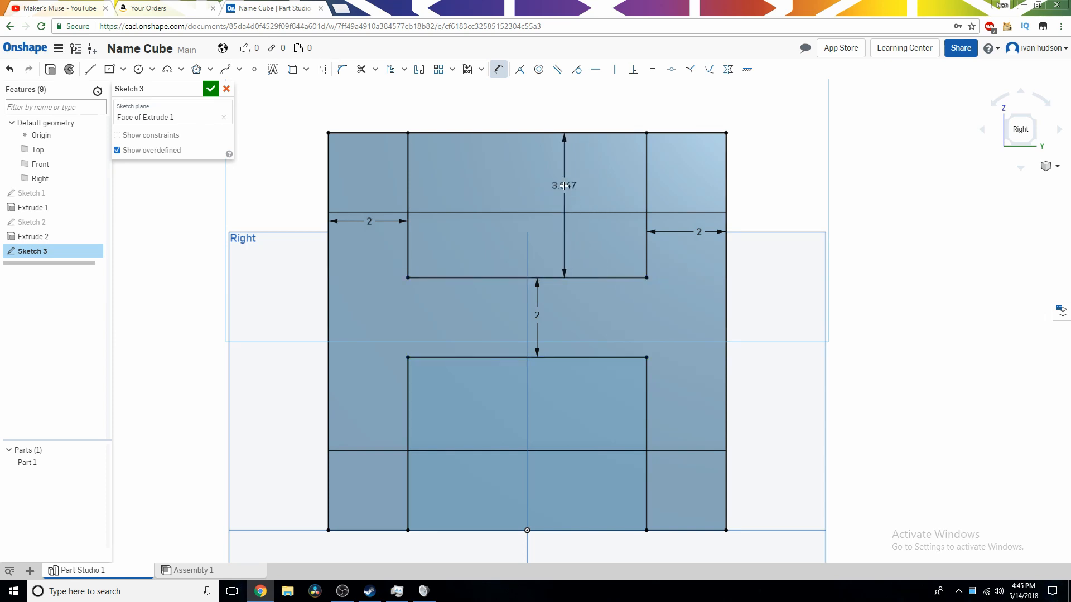
click(555, 529)
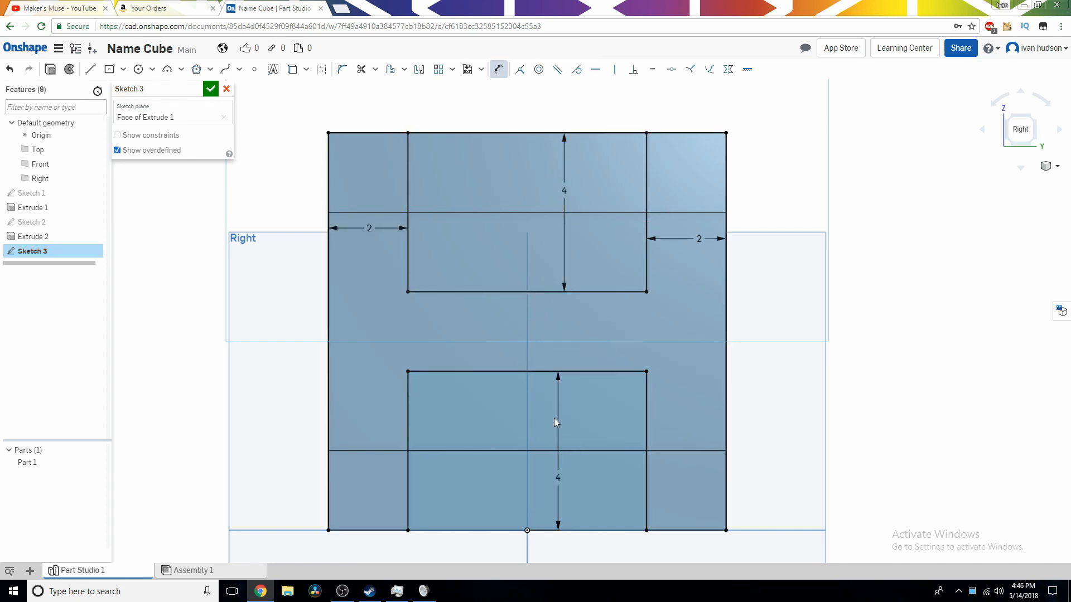
click(526, 294)
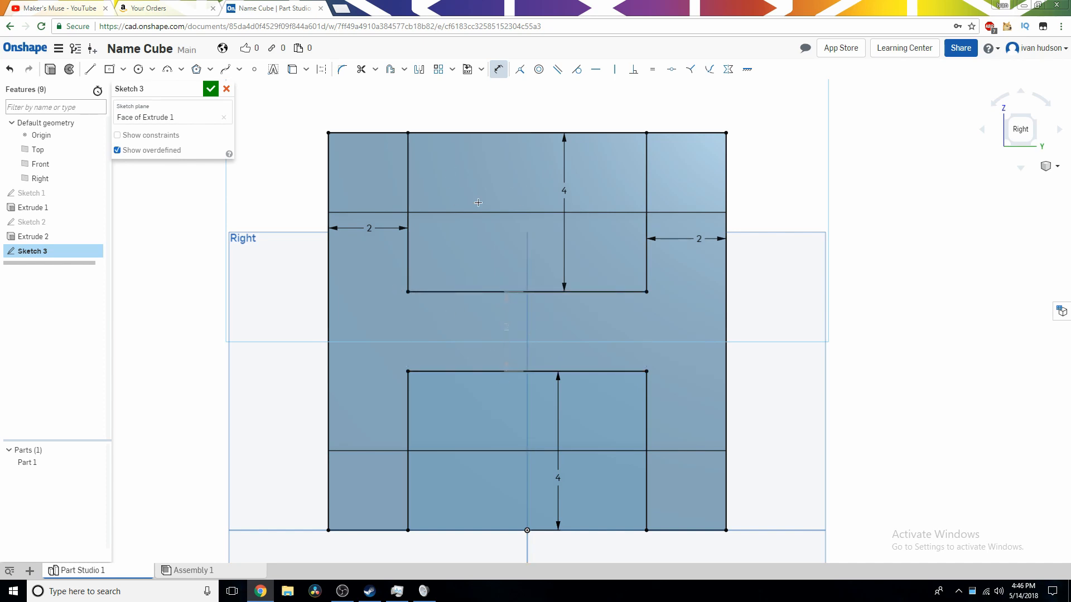
mouse_move(688, 181)
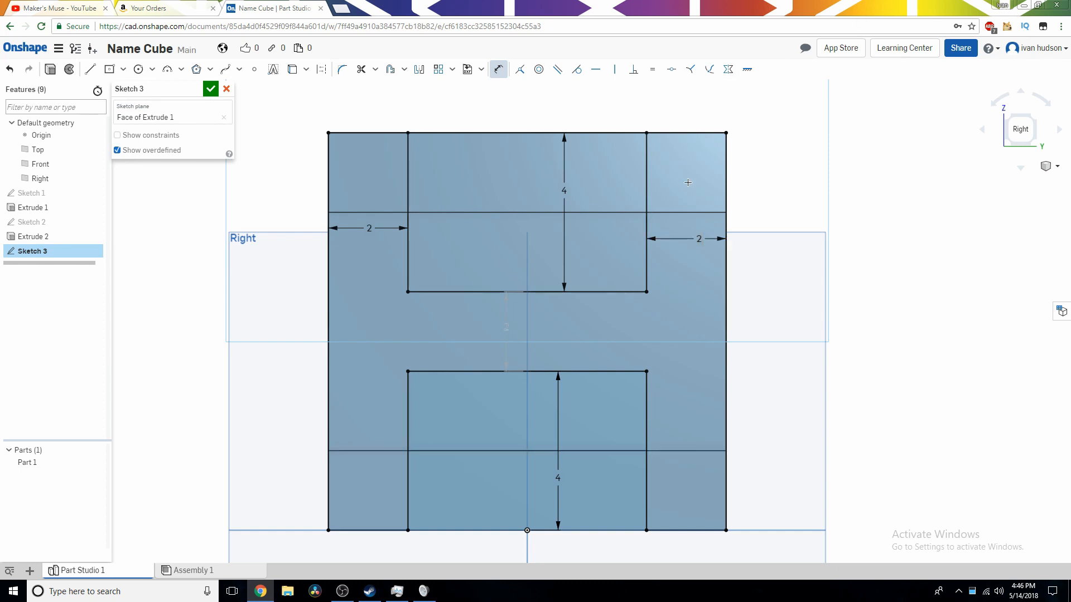
click(211, 90)
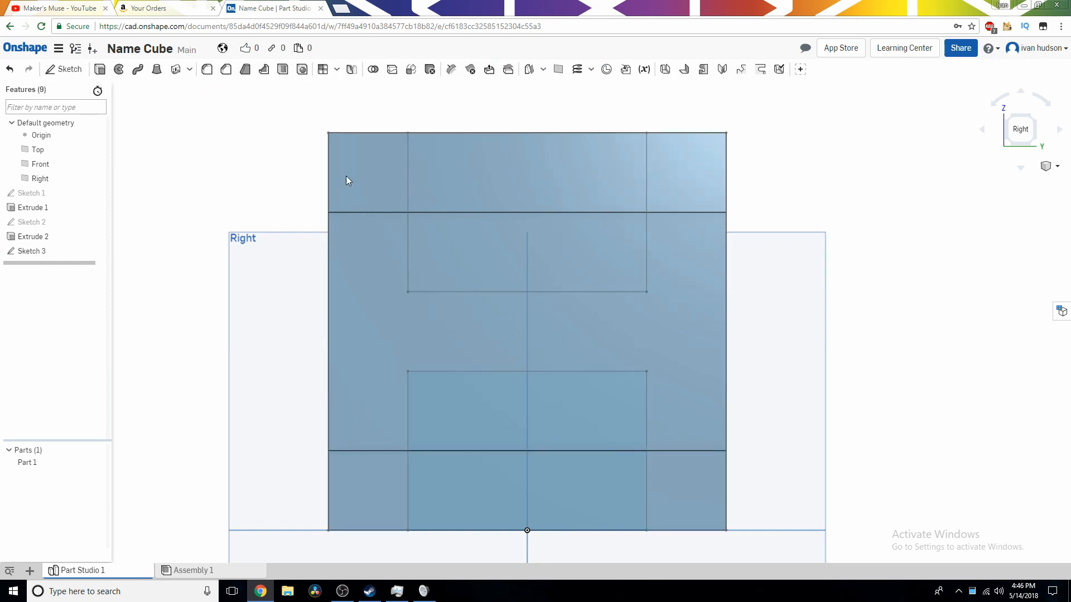
click(99, 69)
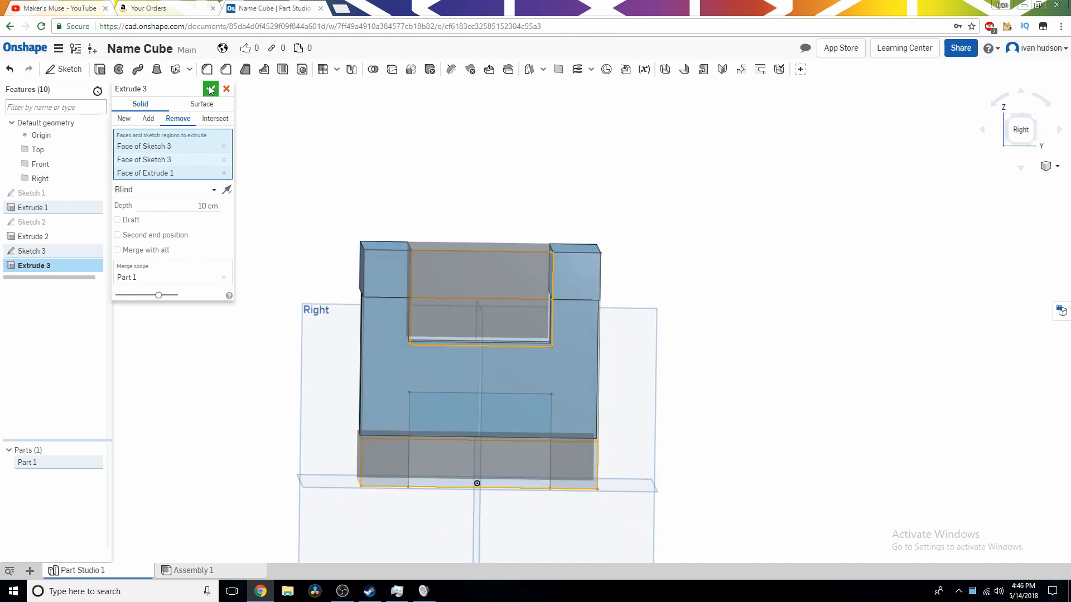
click(211, 89)
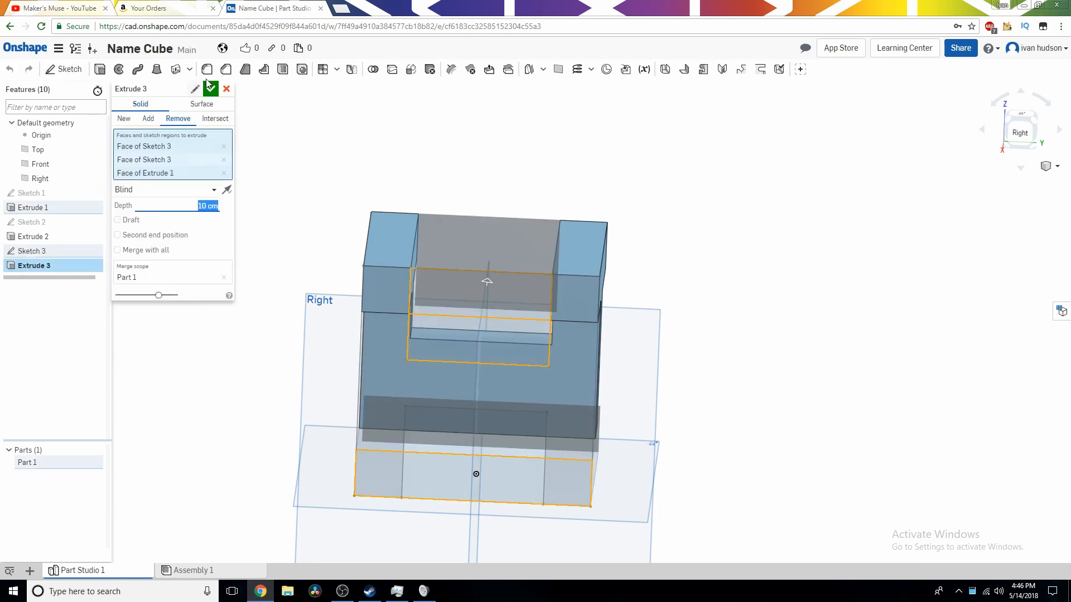
right_click(33, 265)
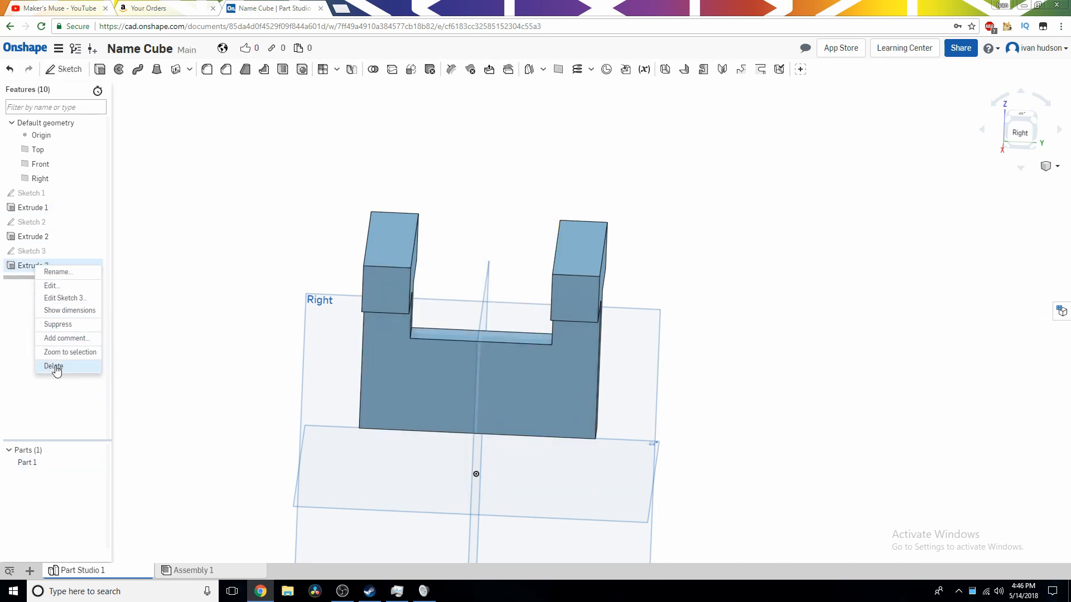
click(54, 365)
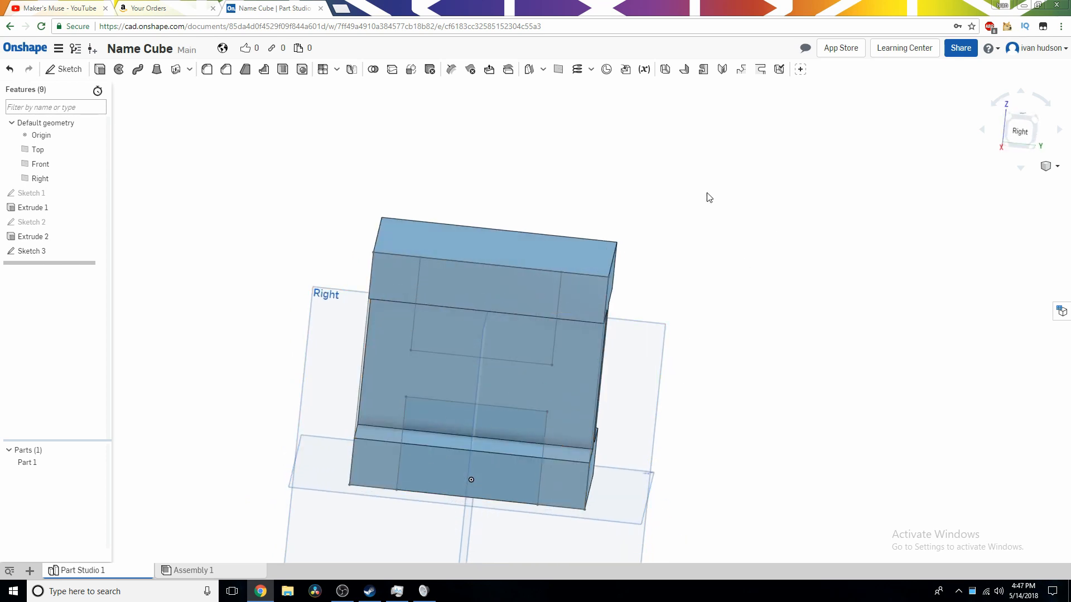
Reopen Sketch 3 face-on, adjust it with the Line tool and accept the edit
double_click(32, 251)
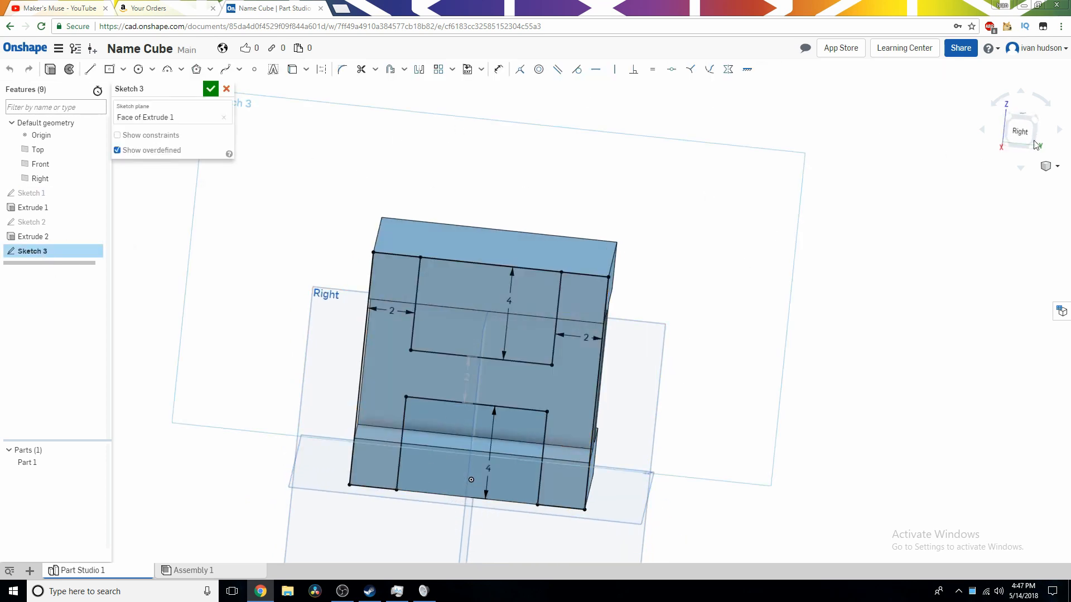
click(1019, 131)
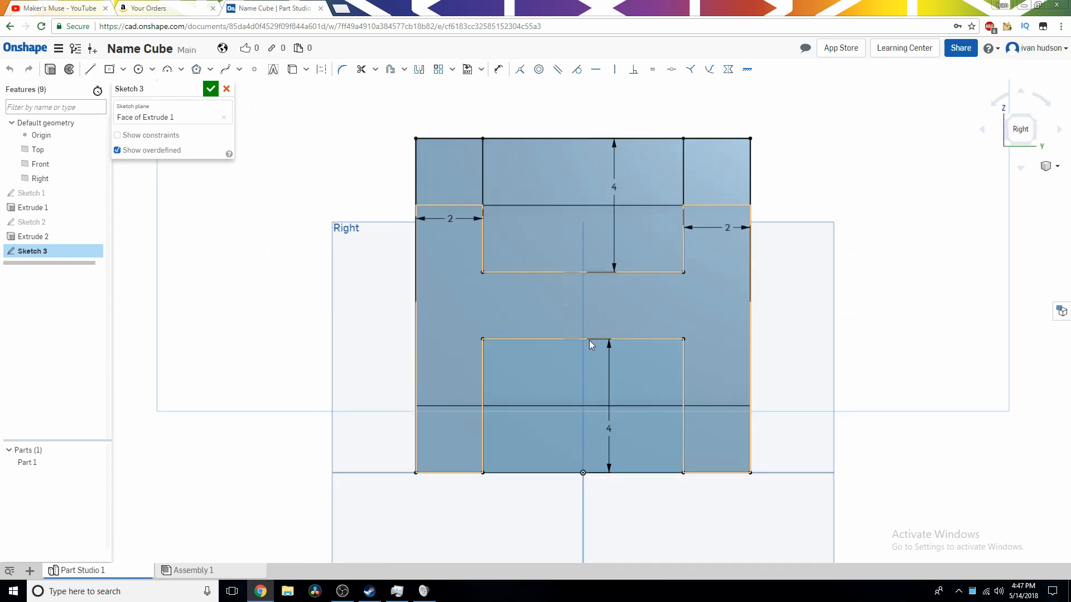
click(89, 68)
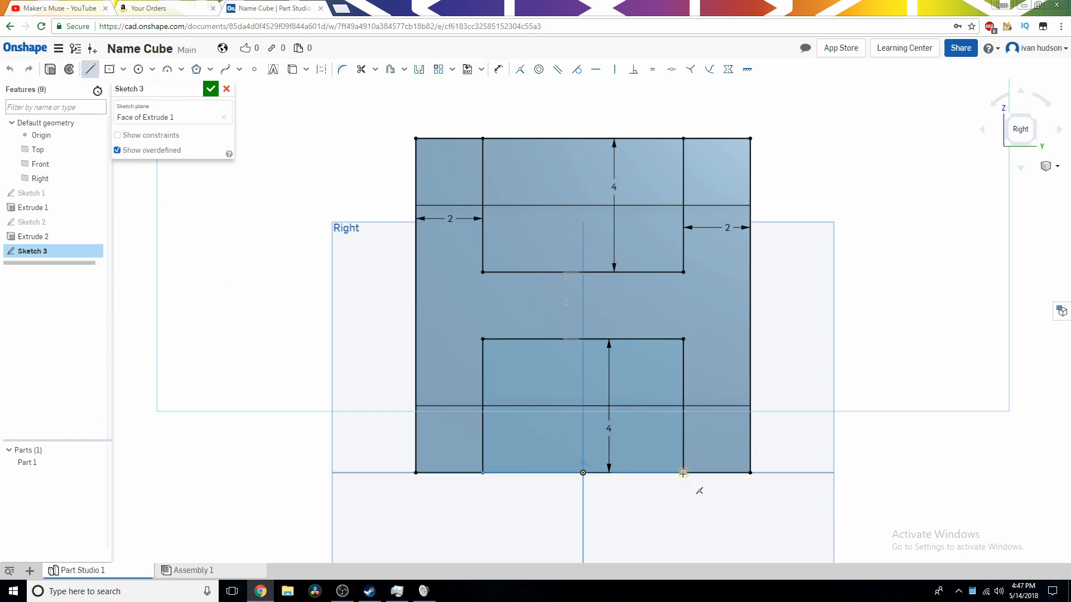
click(211, 89)
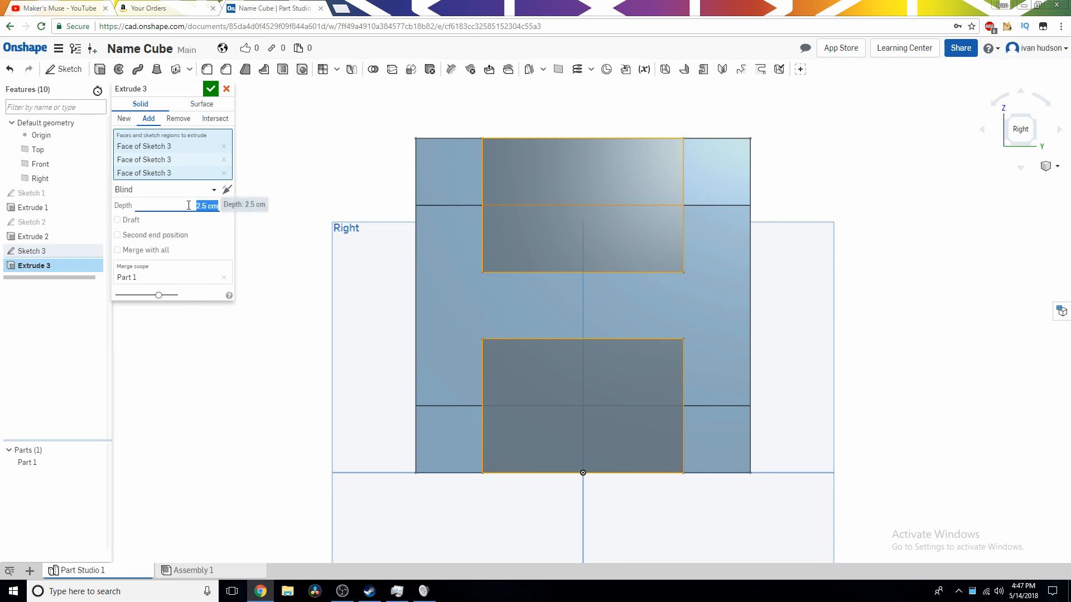
text(10 cm)
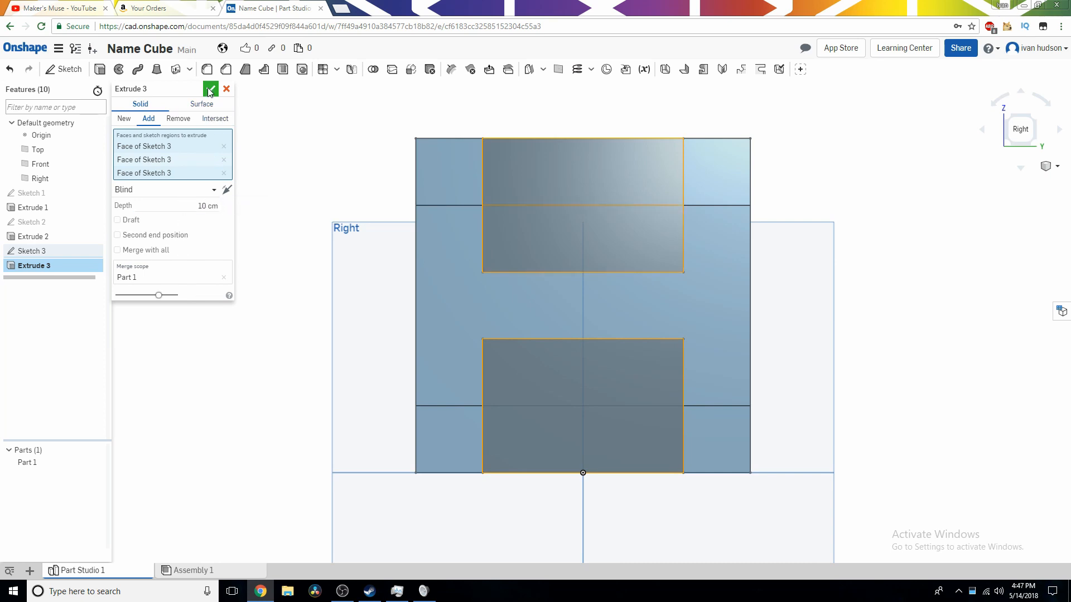
click(211, 89)
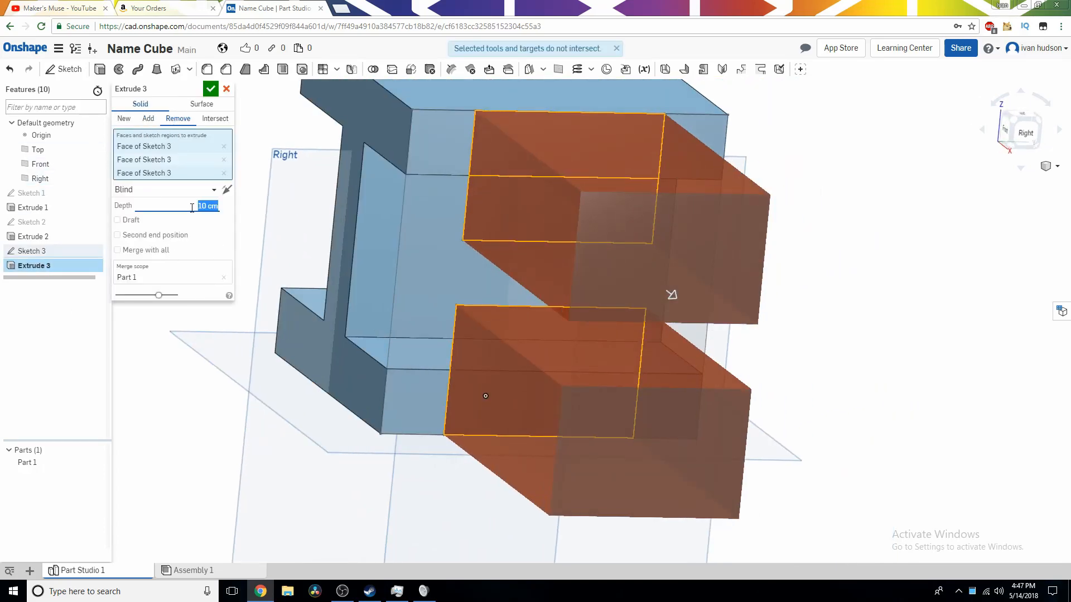
text(20 cm)
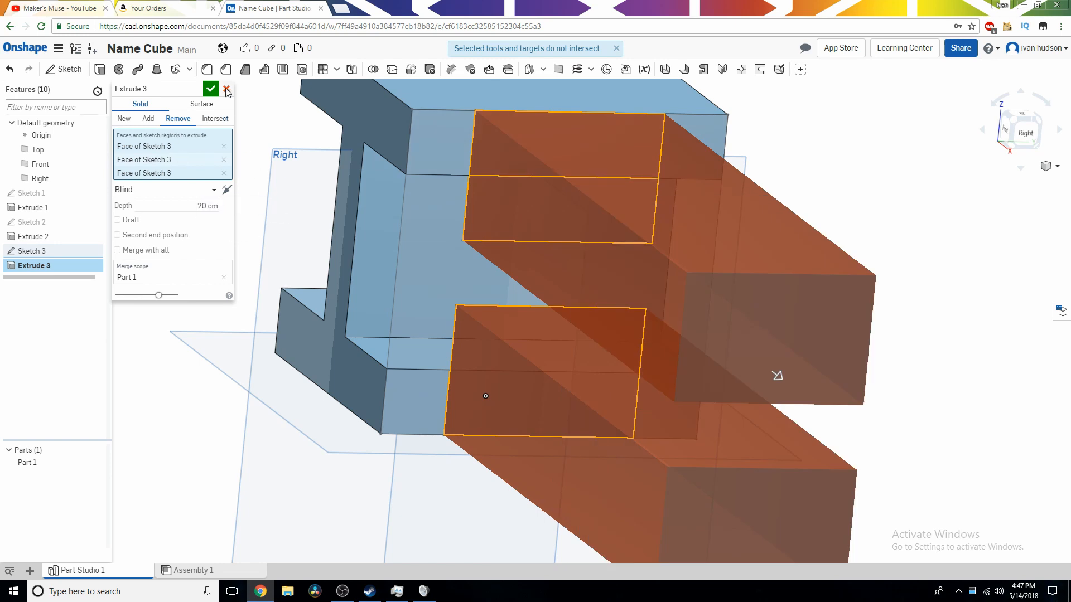
right_click(32, 265)
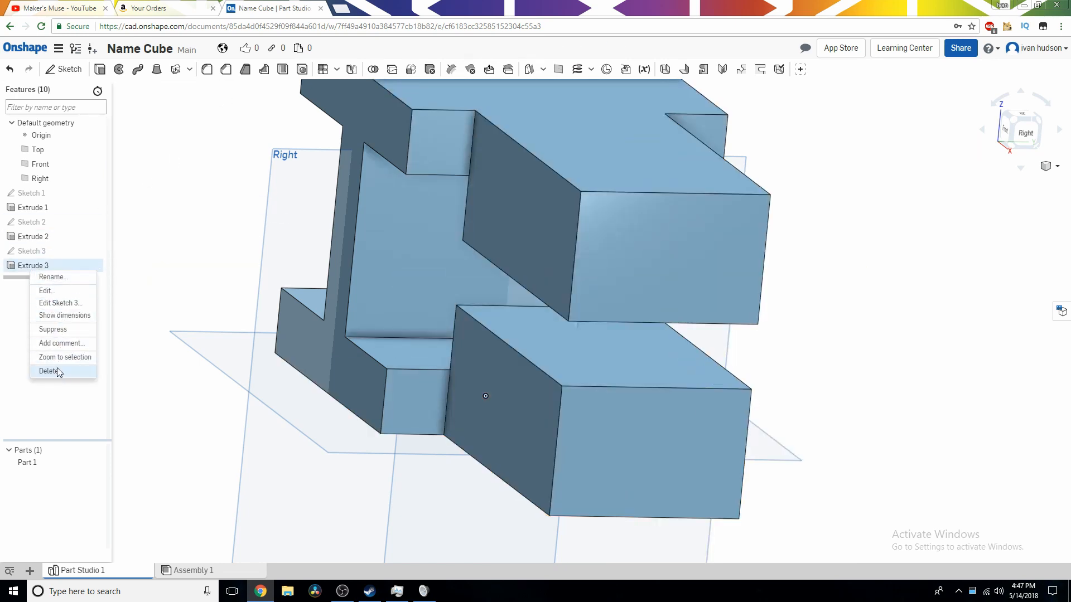
click(49, 370)
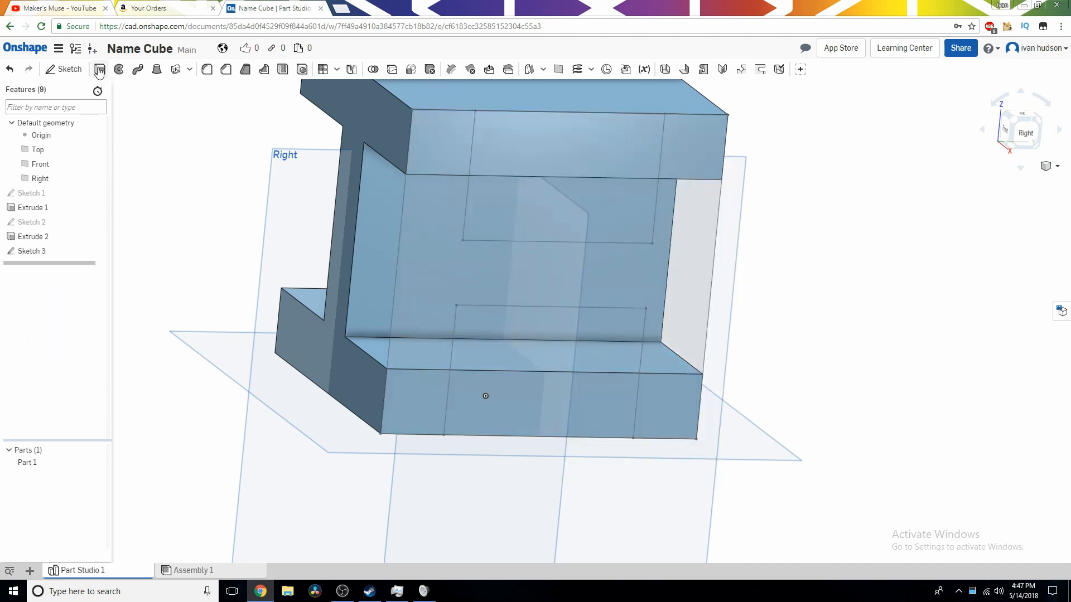
Remove-extrude the Sketch 3 notch regions 10 cm through the cube, leaving an H-shaped solid
click(99, 69)
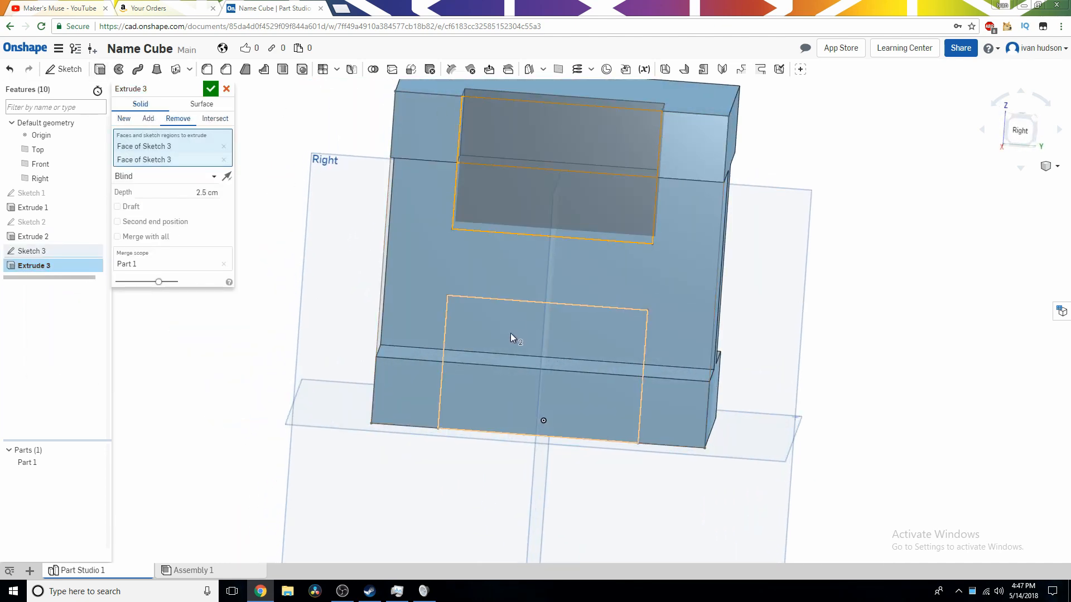
click(540, 334)
text(10)
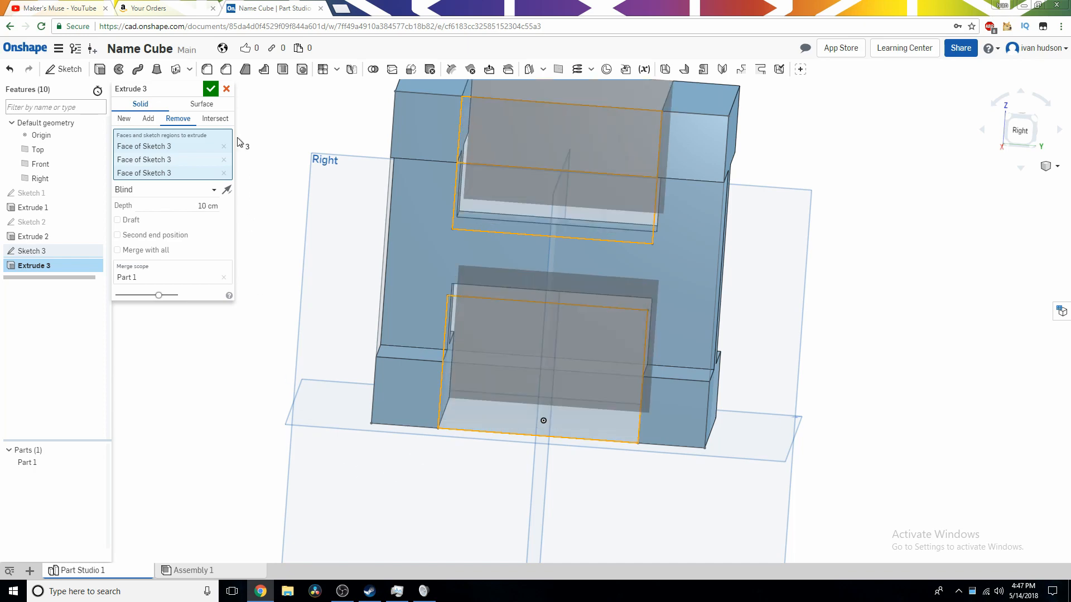
click(211, 90)
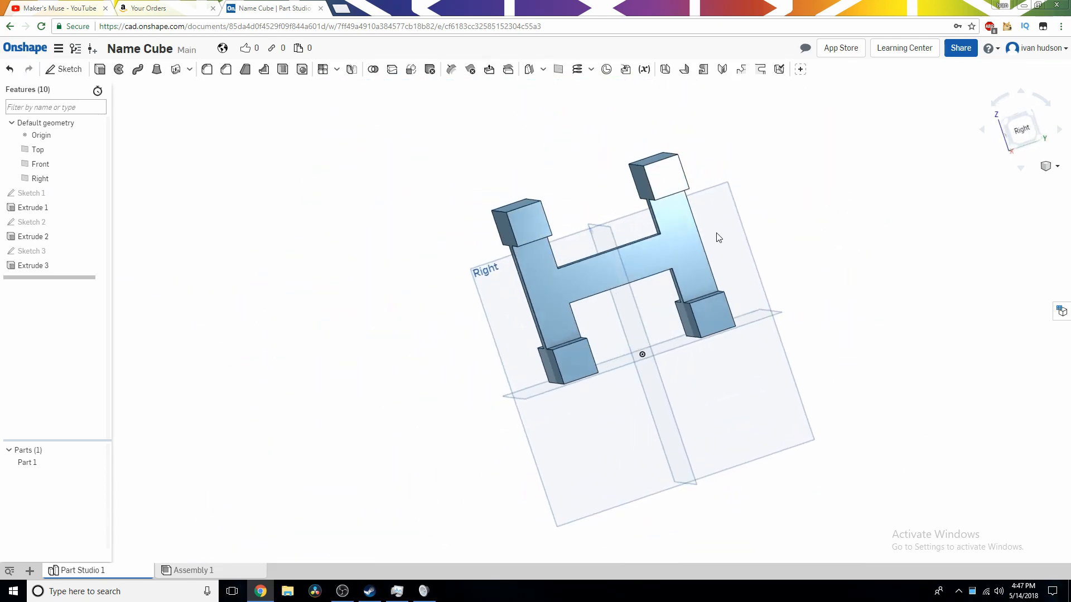
click(1020, 128)
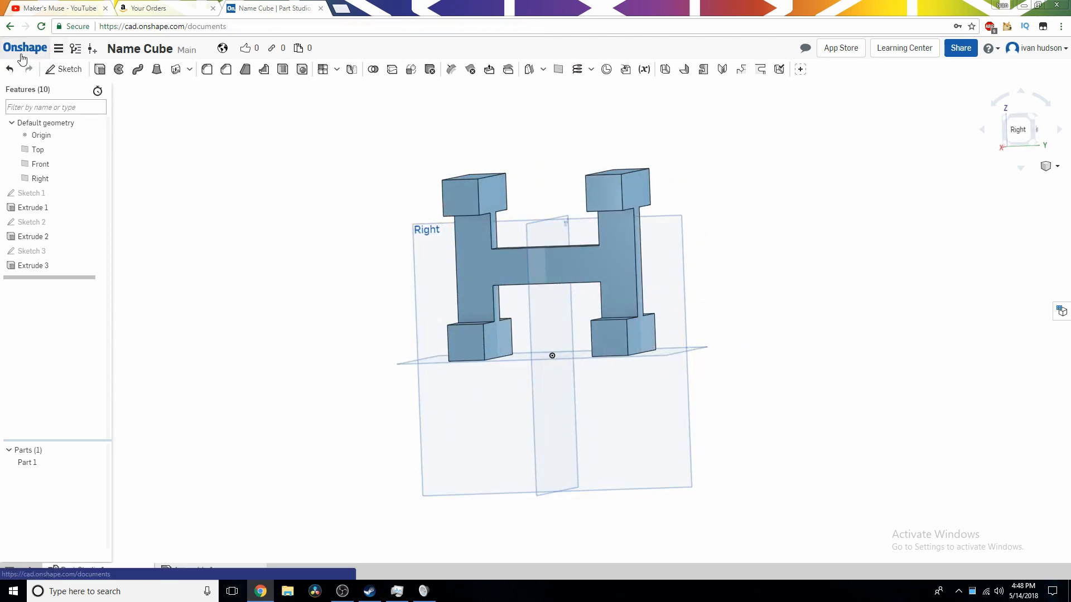
Visit the older S-shaped Name Cube from Documents, then go back to the documents list
click(26, 47)
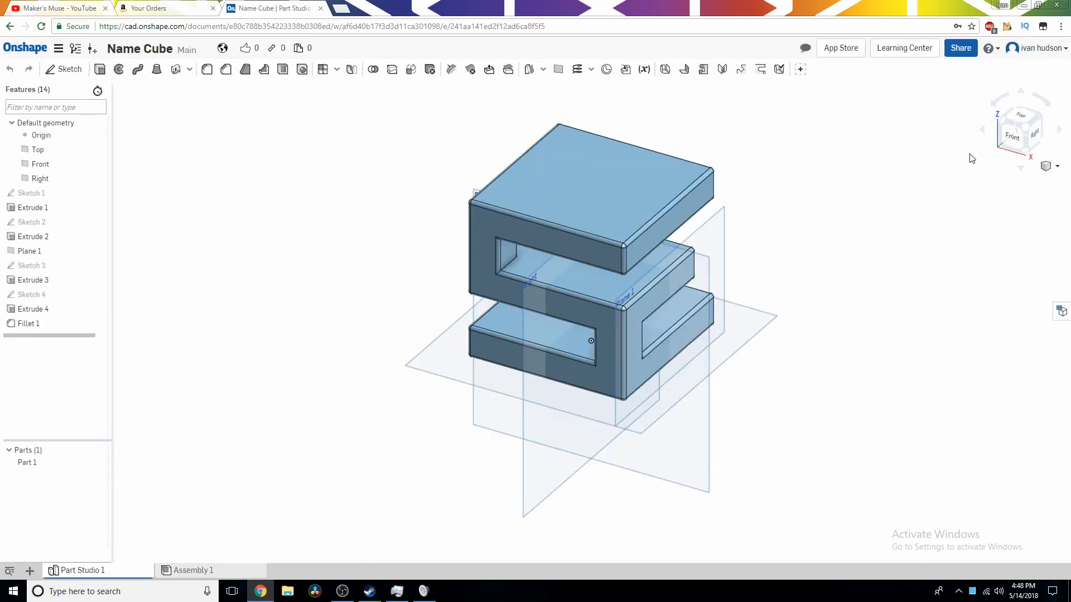
click(1020, 137)
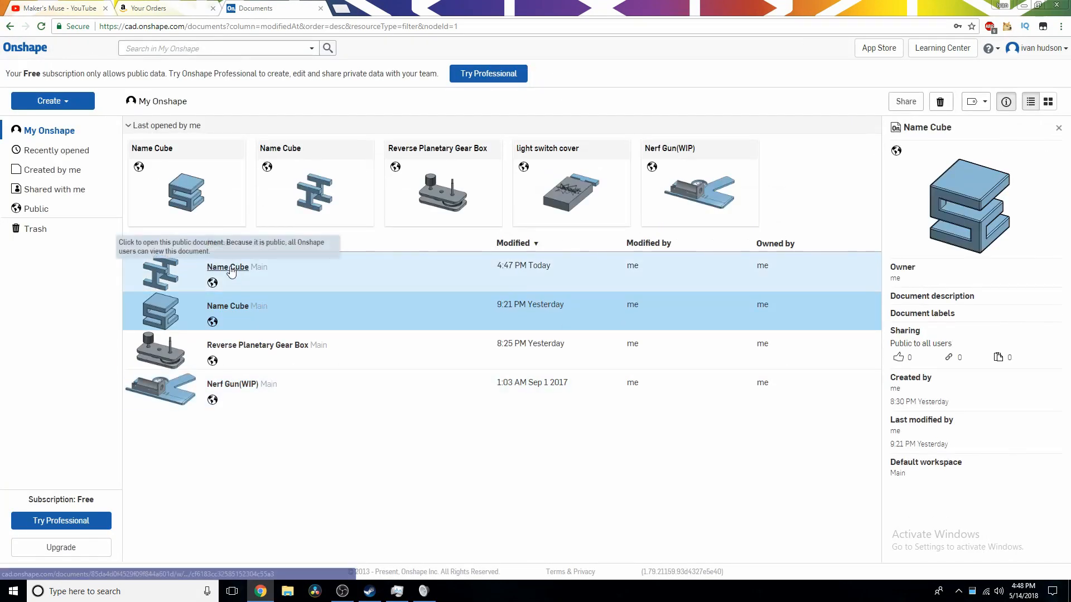
Reopen today's Name Cube document (modified 4:47 PM) showing the I and H cuts
click(227, 266)
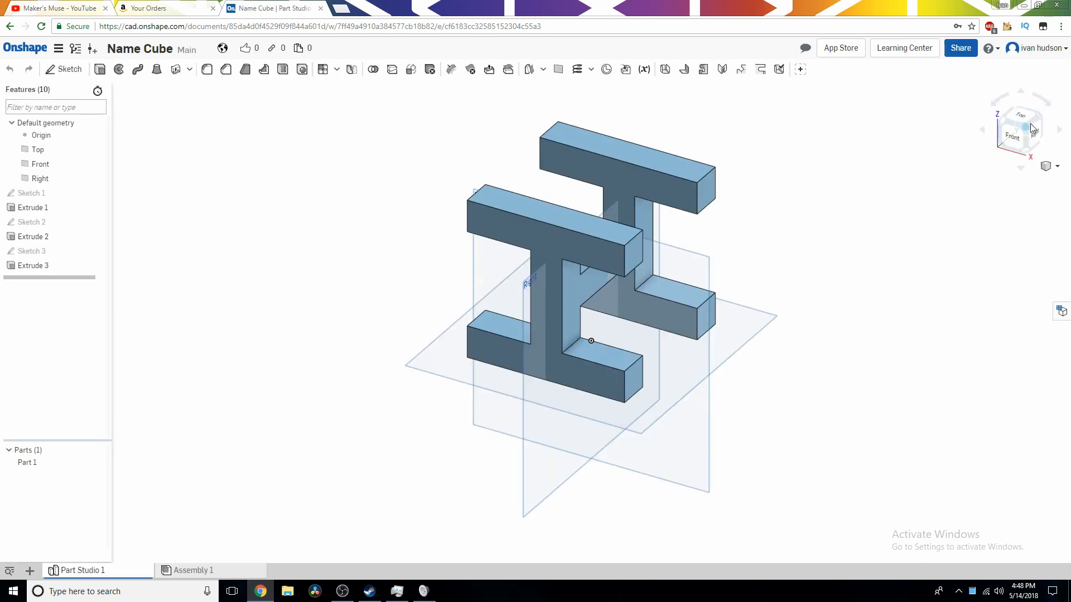
mouse_move(615, 245)
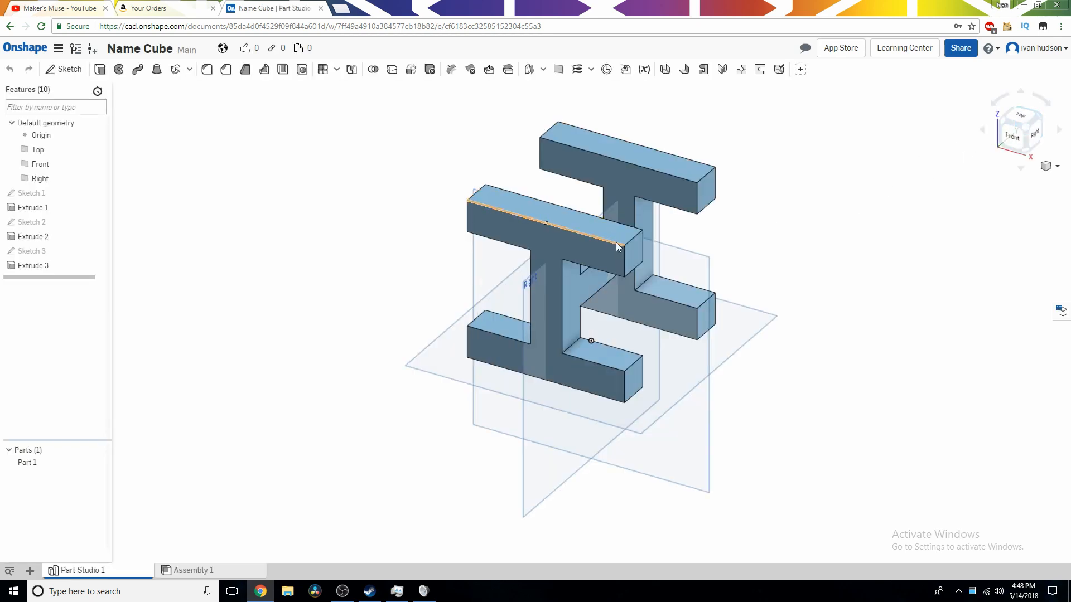